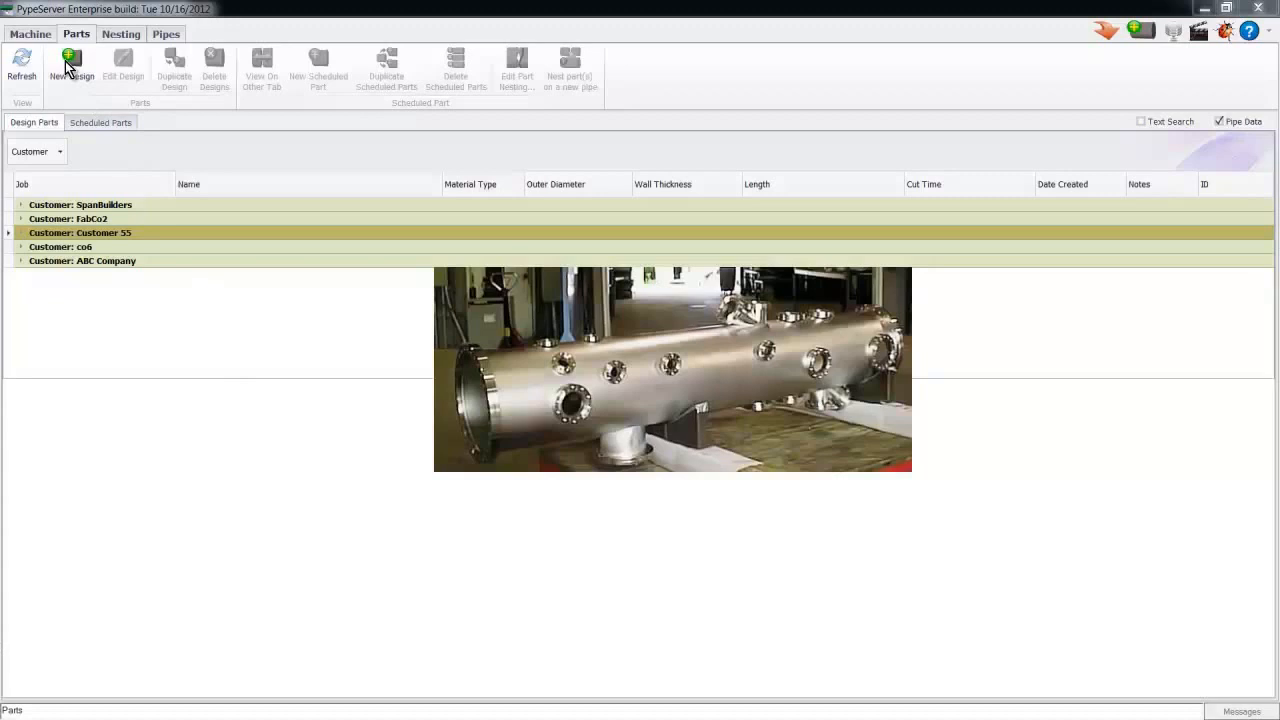
Start a new pipe part design and bring up the cut type list
{"action": "left_click", "coordinate": [72, 64]}
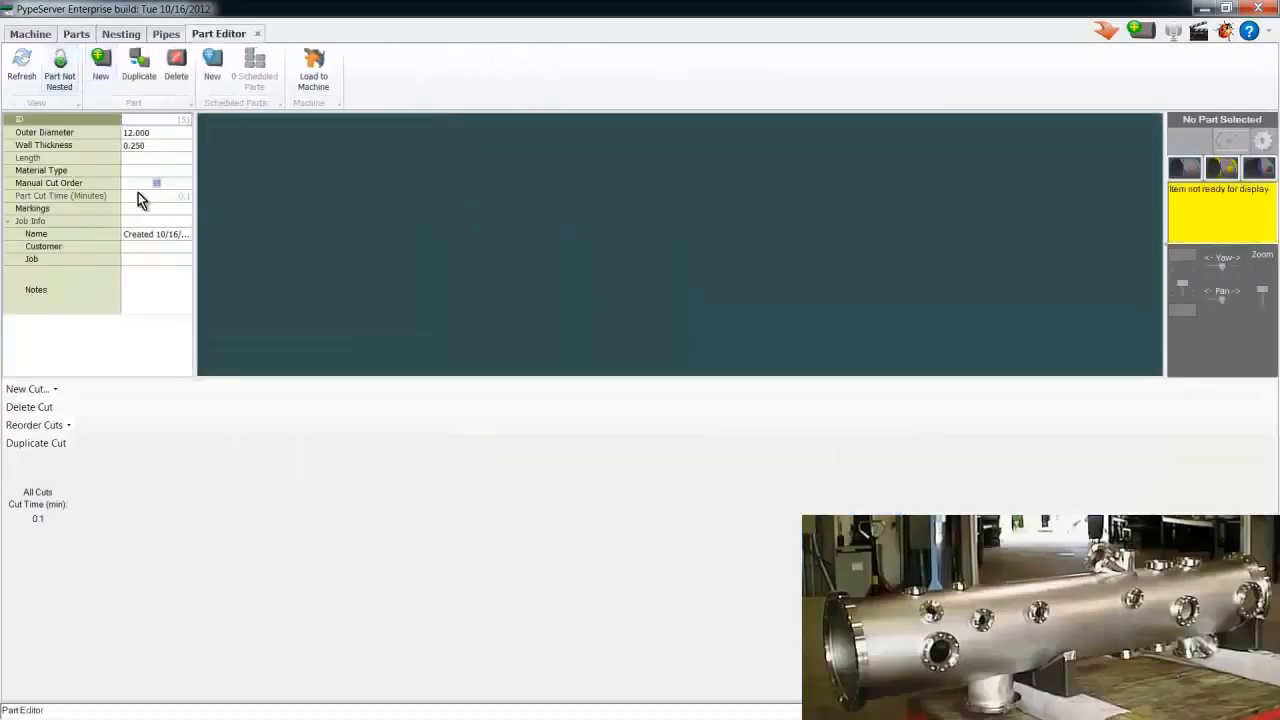
{"action": "left_click", "coordinate": [28, 388]}
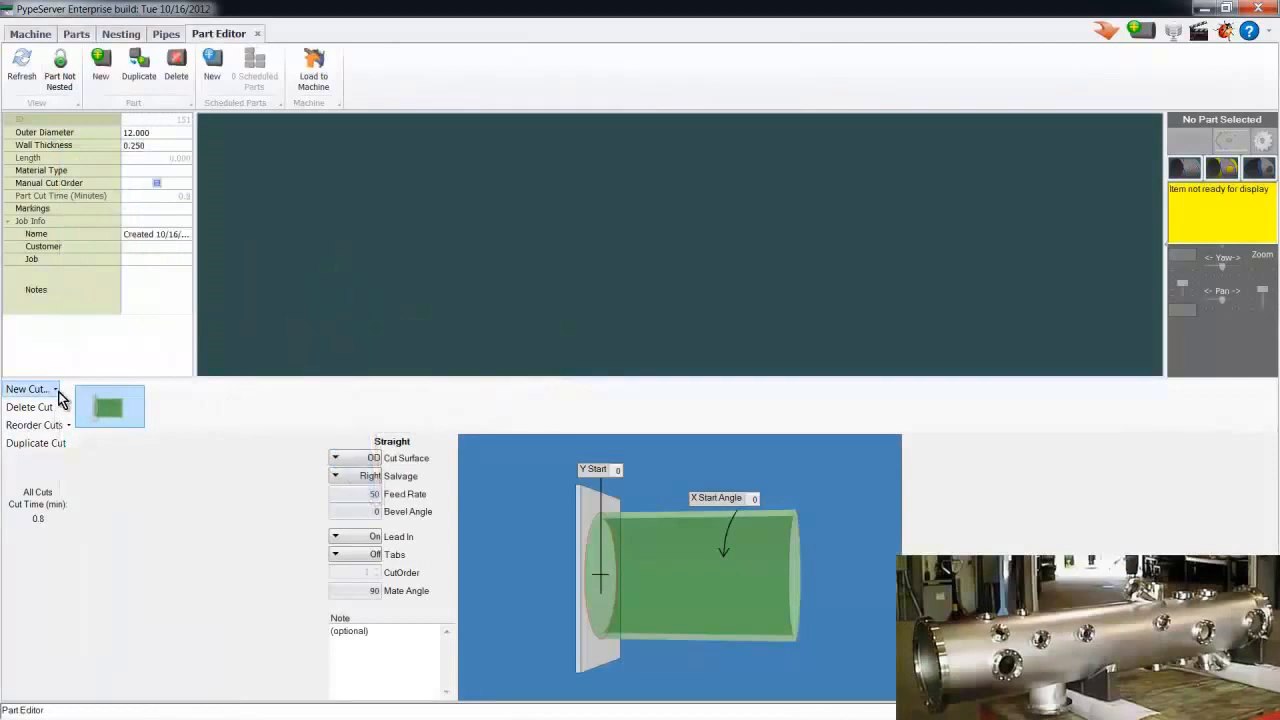
{"action": "left_click", "coordinate": [28, 388]}
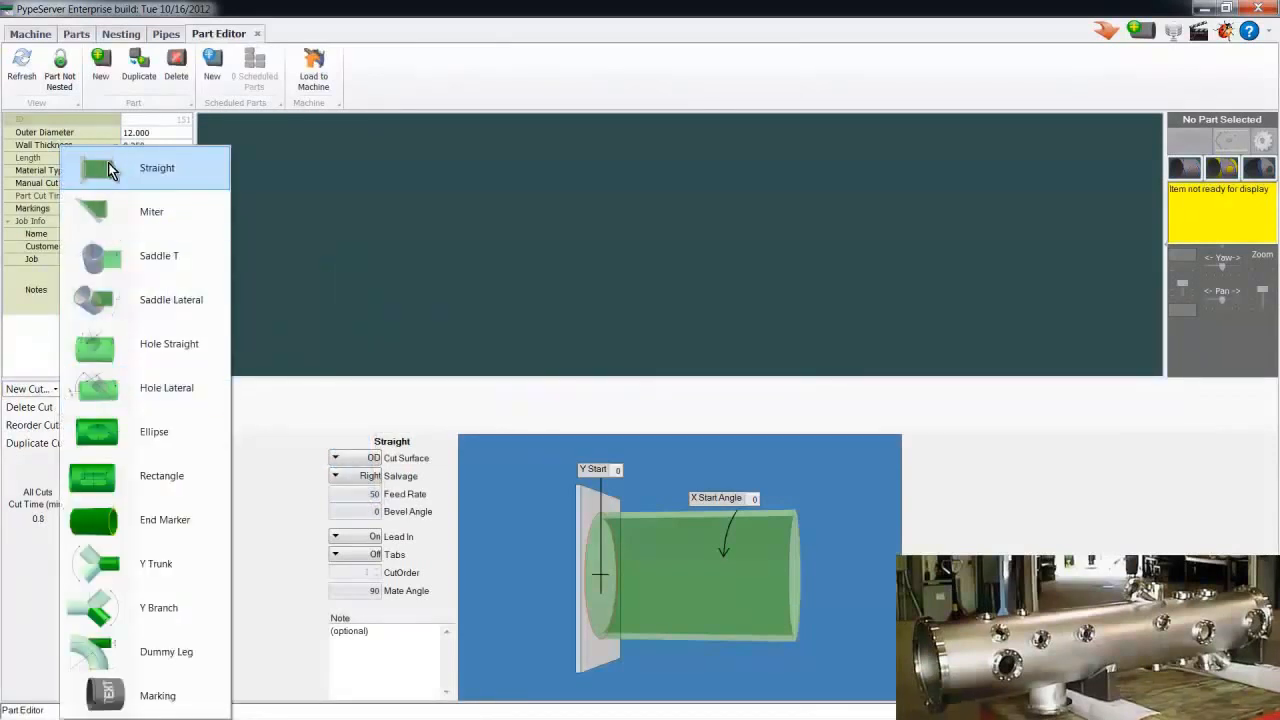
Add a straight end cut at the start of the pipe with Y Start 10
{"action": "left_click", "coordinate": [156, 168]}
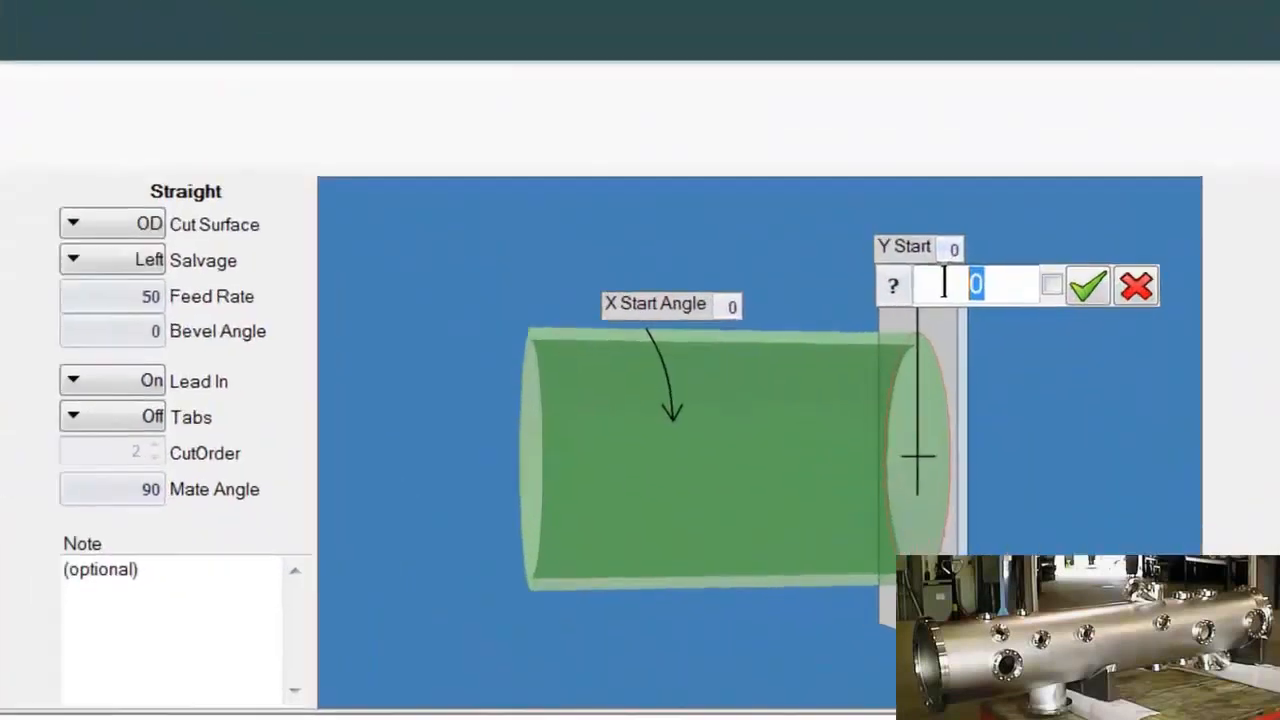
{"action": "type", "text": "10*12"}
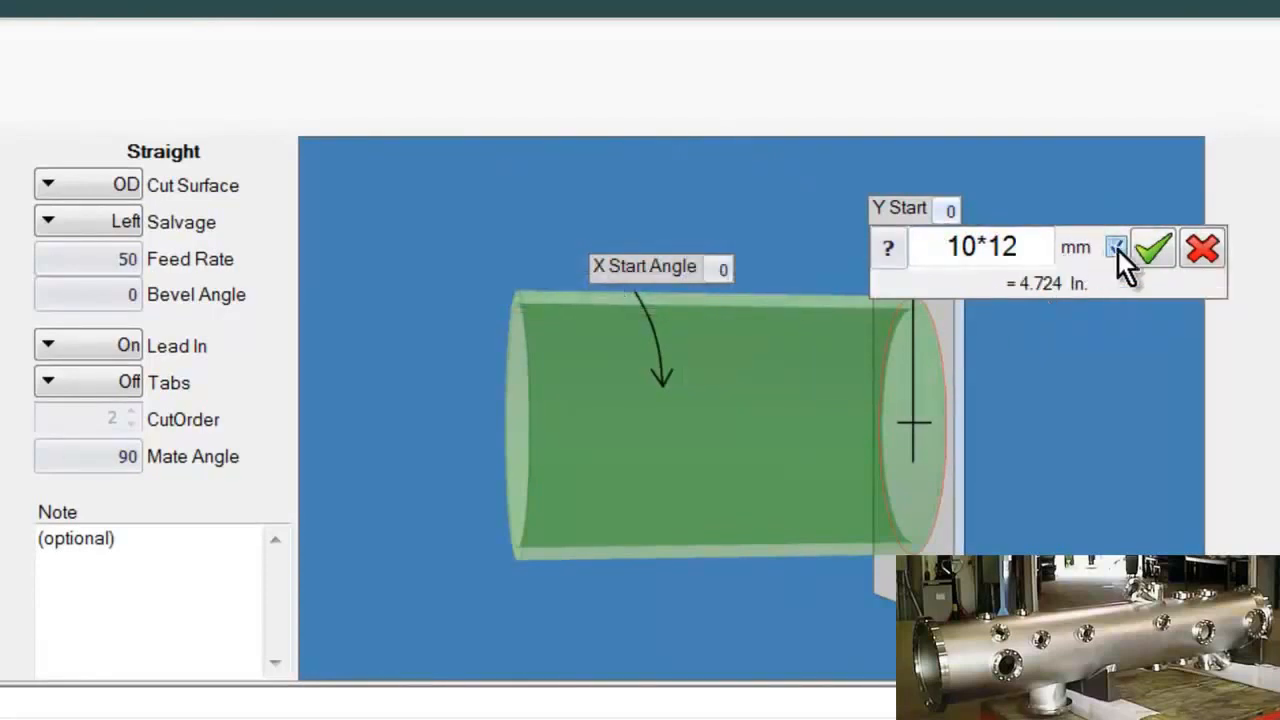
{"action": "left_click", "coordinate": [1152, 248]}
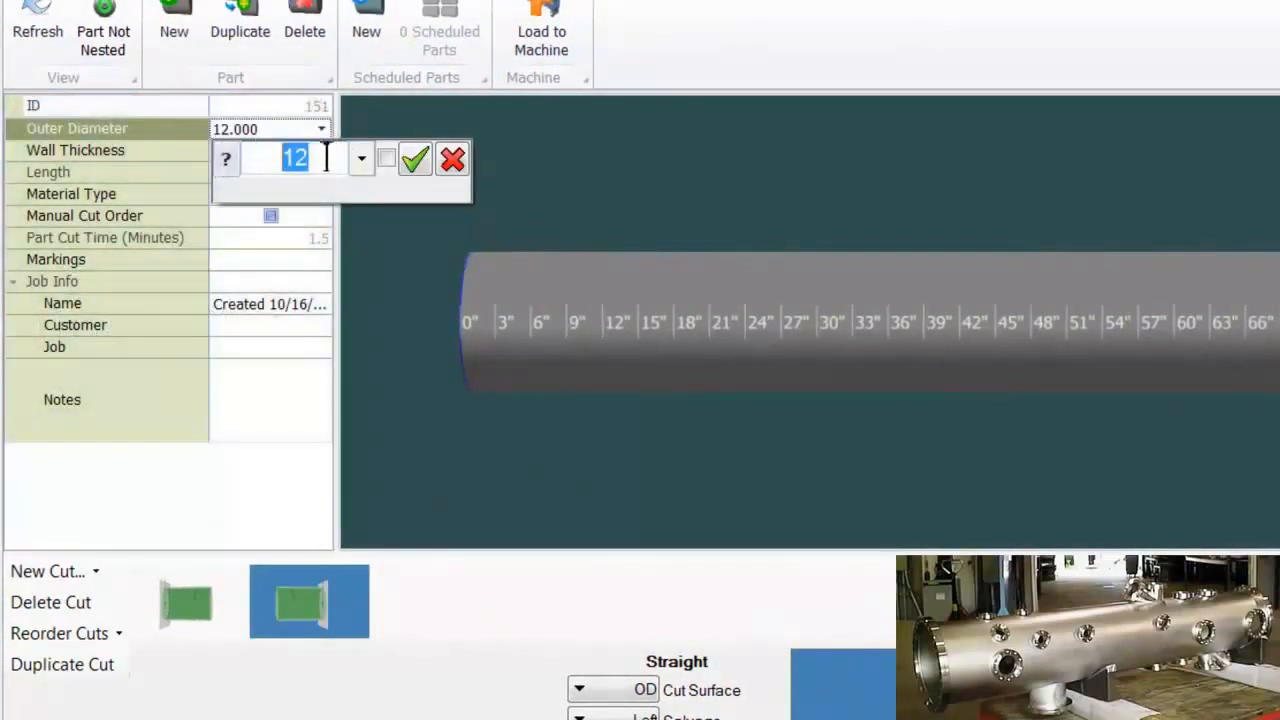
Set the pipe's outer diameter to 24 and wall thickness to 0.375
{"action": "left_click", "coordinate": [360, 158]}
{"action": "type", "text": "24"}
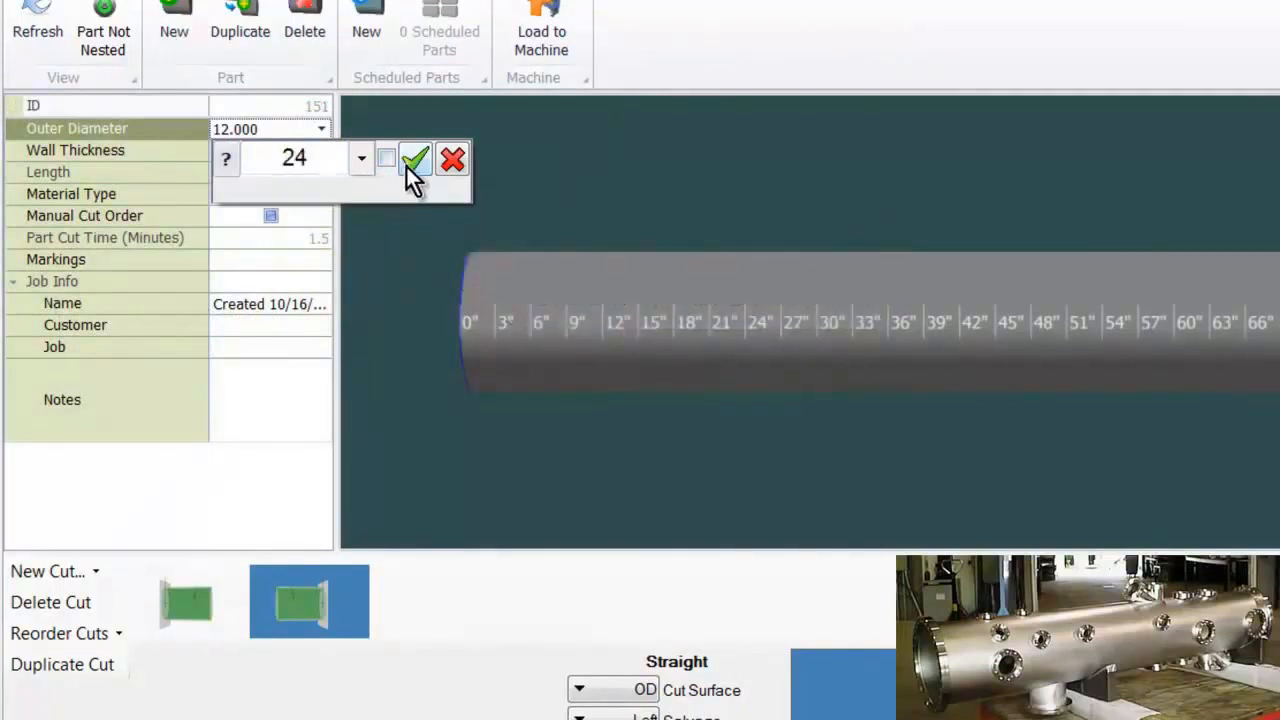
{"action": "left_click", "coordinate": [416, 158]}
{"action": "type", "text": "0.375"}
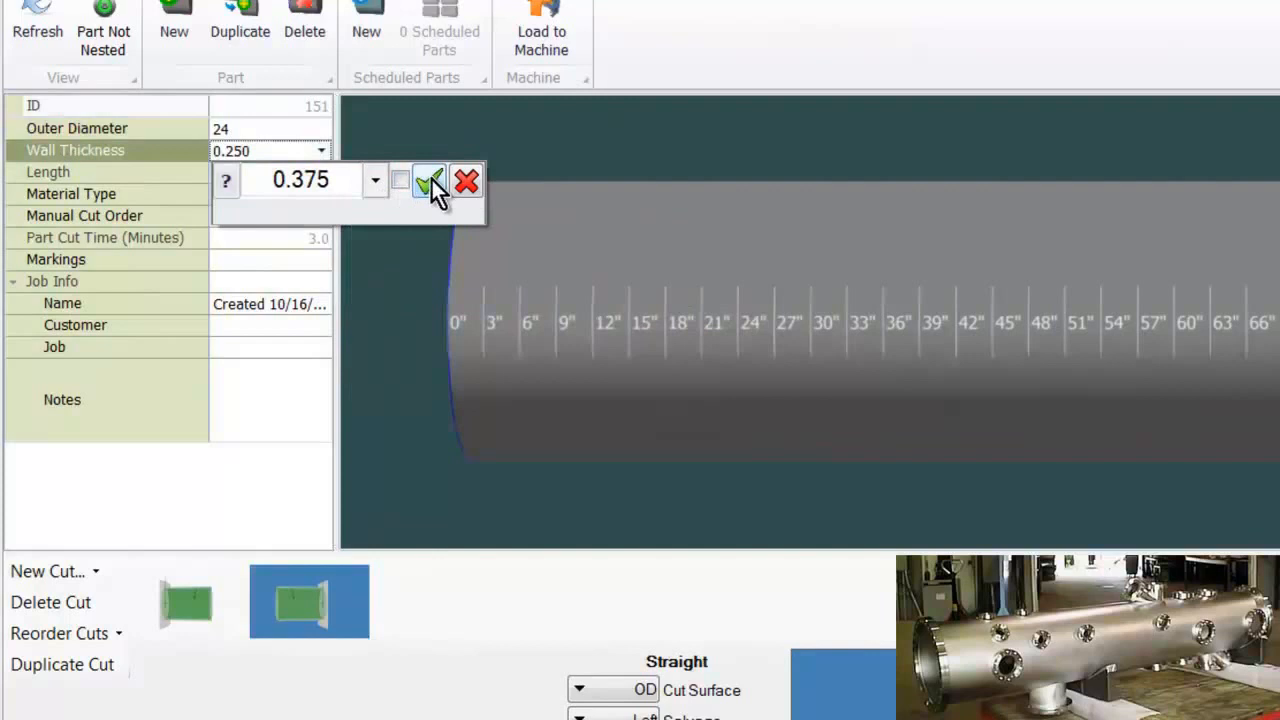
{"action": "left_click", "coordinate": [428, 180]}
{"action": "type", "text": "Pressure vessle type d33"}
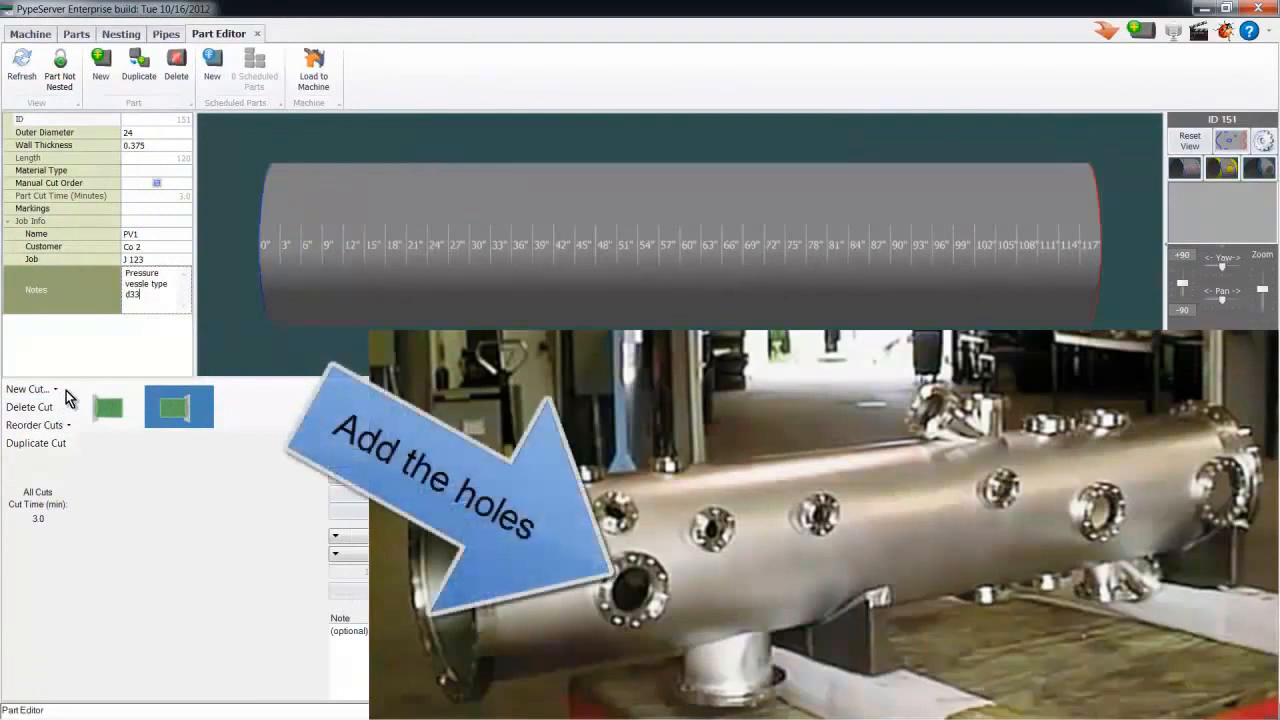
Add a straight hole noted Hole 1A about 24 inches along the pipe
{"action": "left_click", "coordinate": [28, 388]}
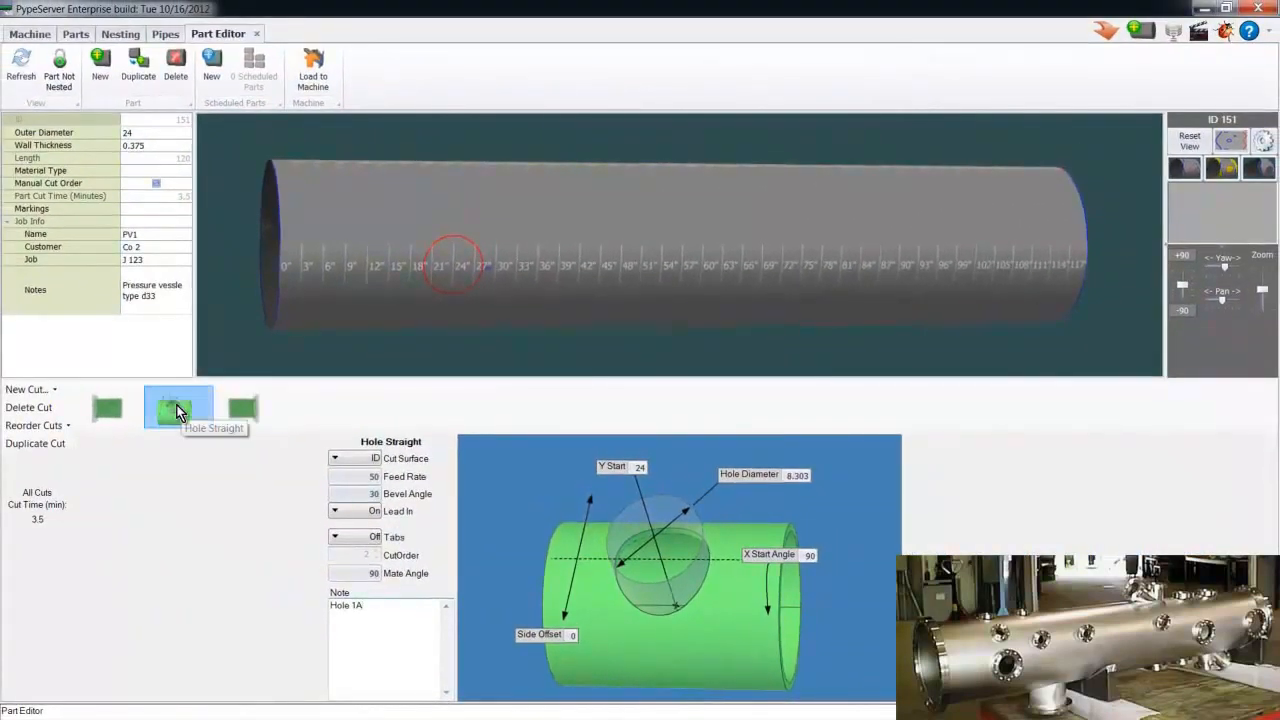
Duplicate the hole into a copy at a -90° start angle
{"action": "left_click", "coordinate": [36, 444]}
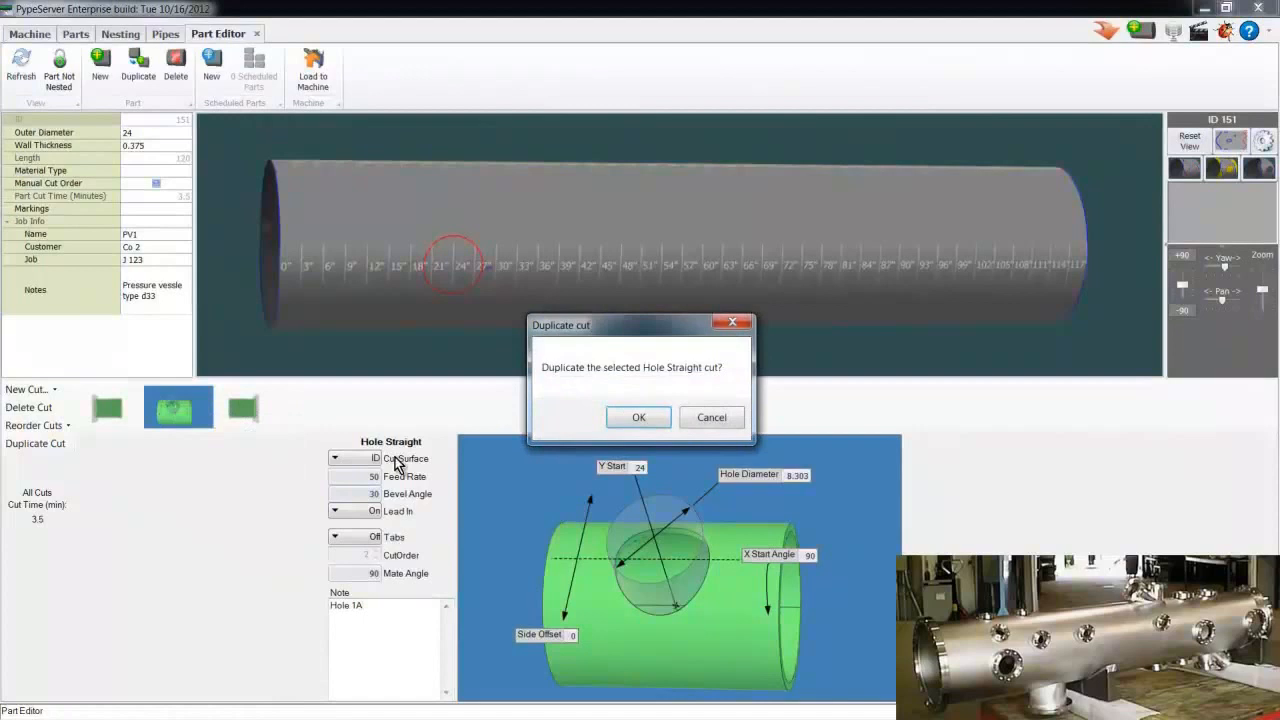
{"action": "left_click", "coordinate": [638, 418]}
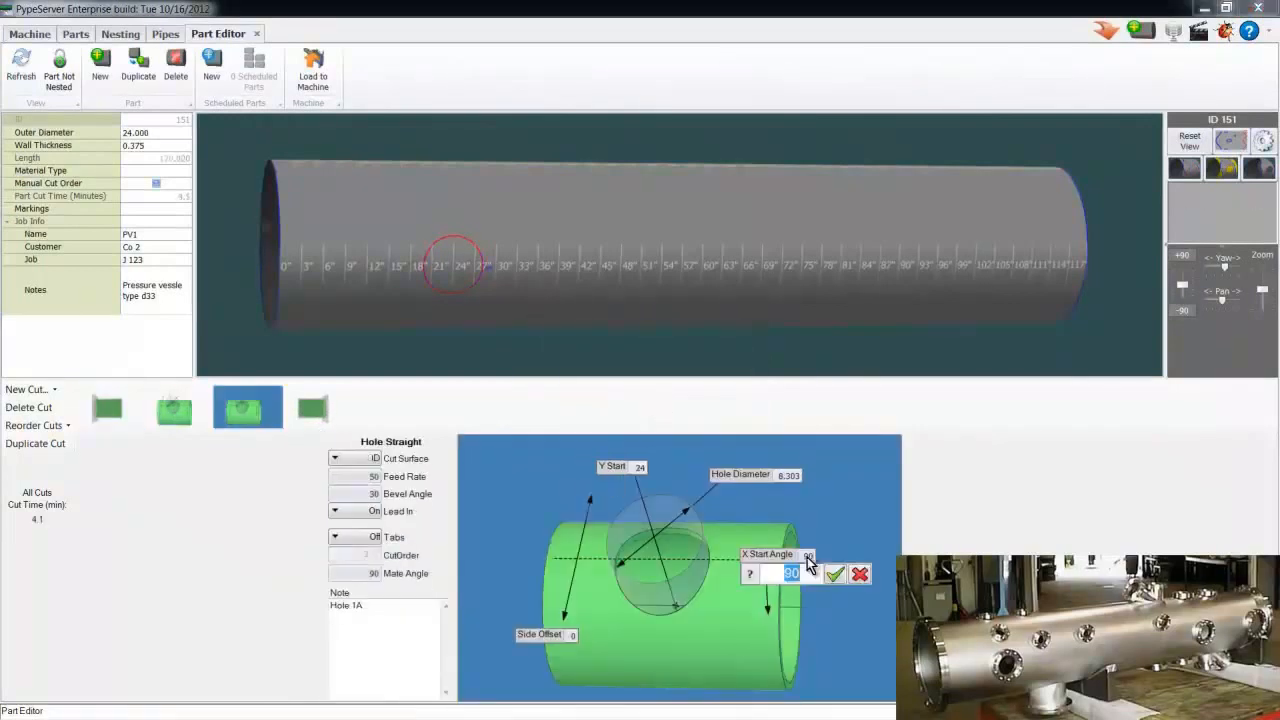
{"action": "type", "text": "-90"}
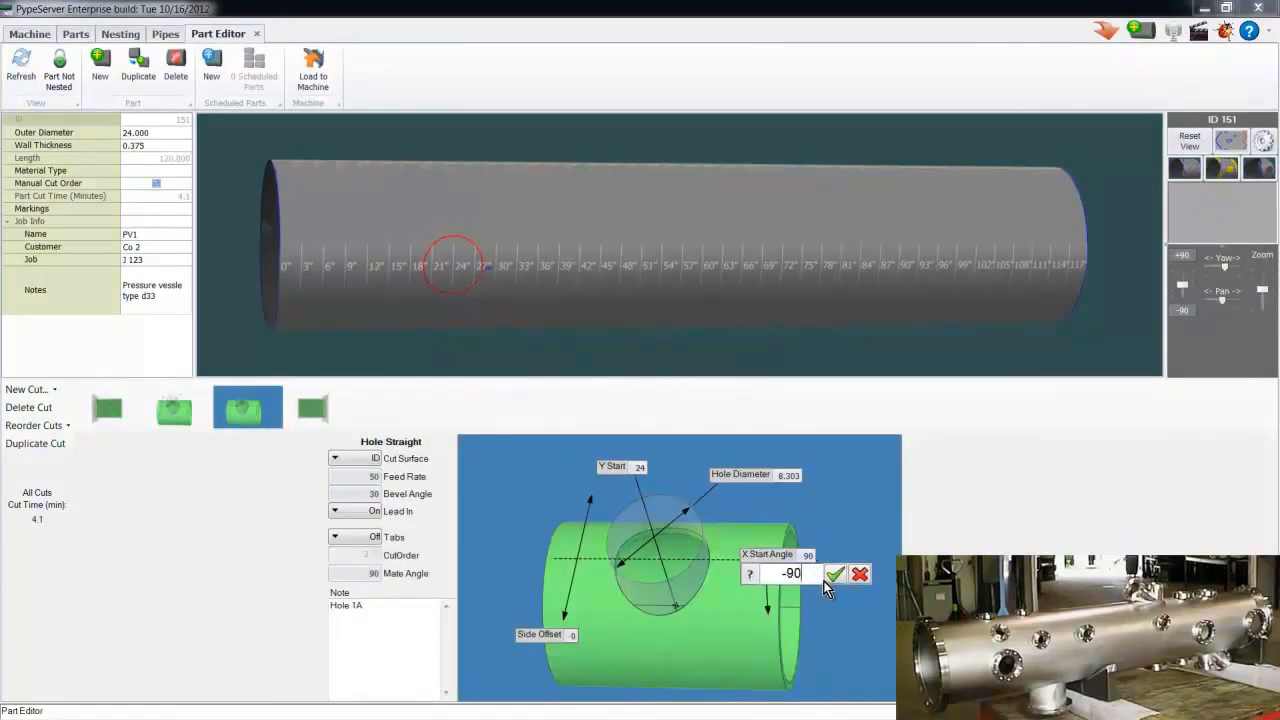
{"action": "left_click", "coordinate": [836, 572]}
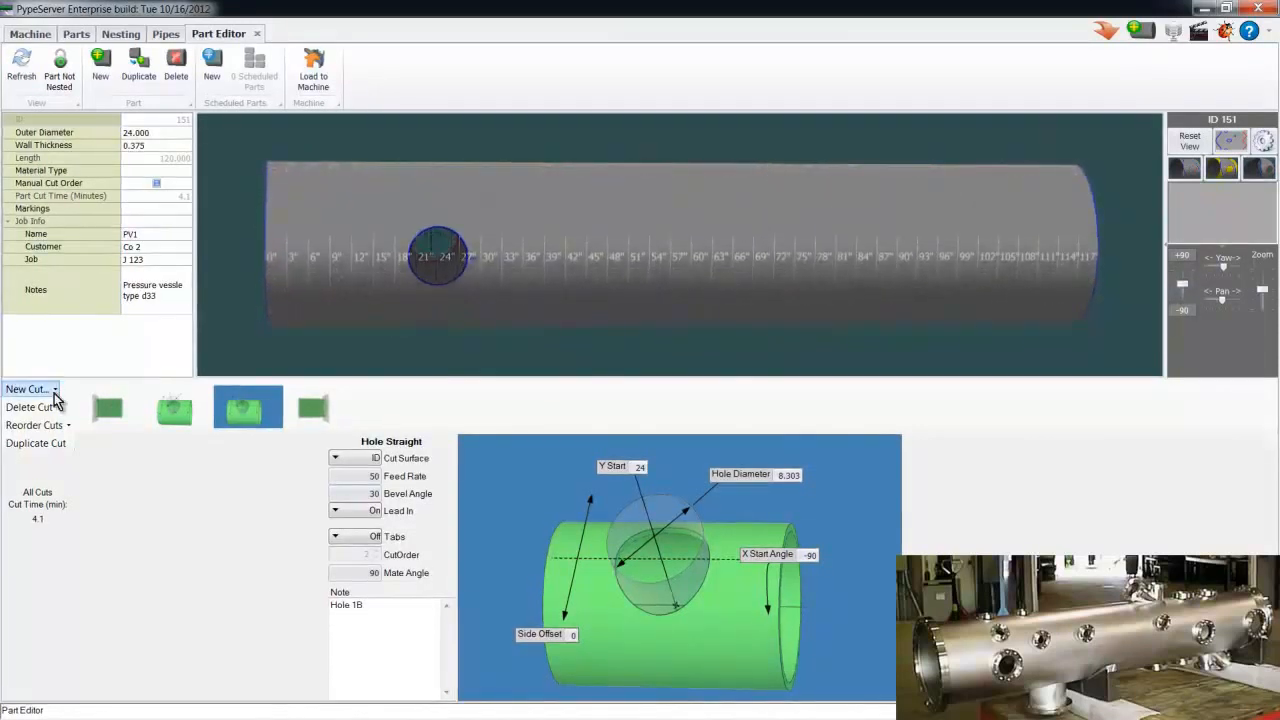
Move a hole off the pipe centerline with a side offset and duplicate it again
{"action": "left_click", "coordinate": [26, 388]}
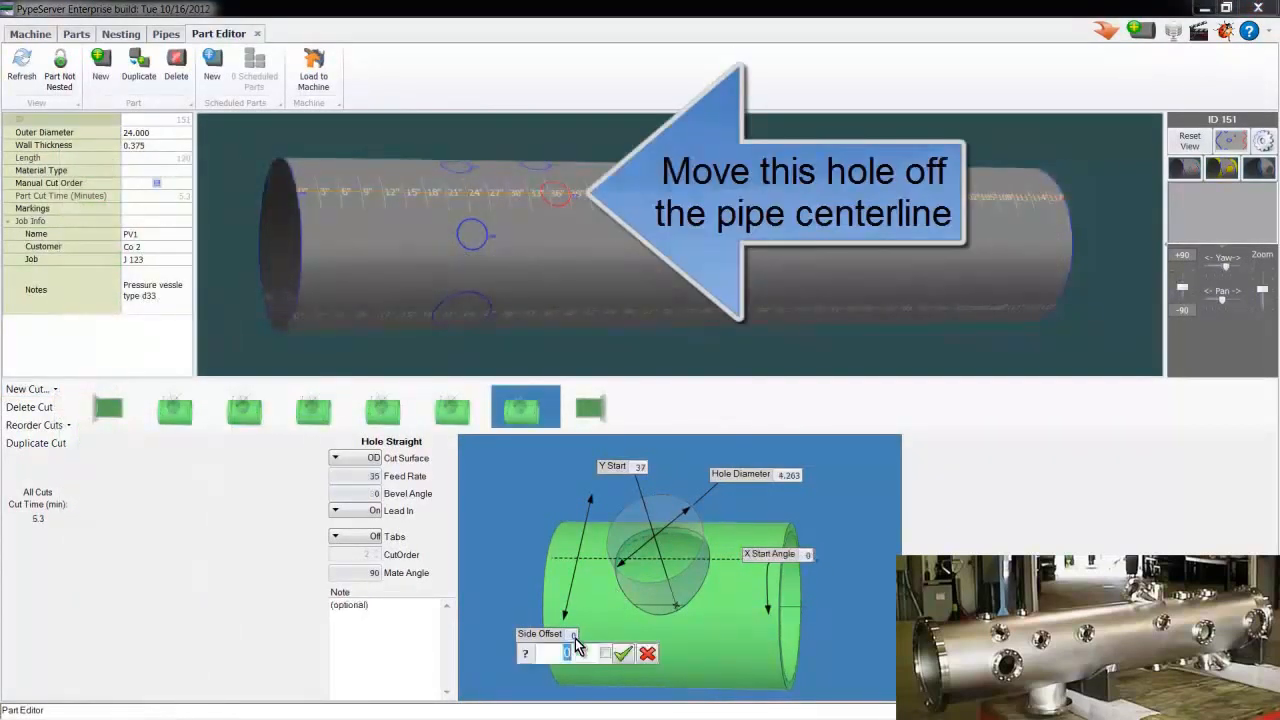
{"action": "left_click", "coordinate": [568, 652]}
{"action": "type", "text": "6.5"}
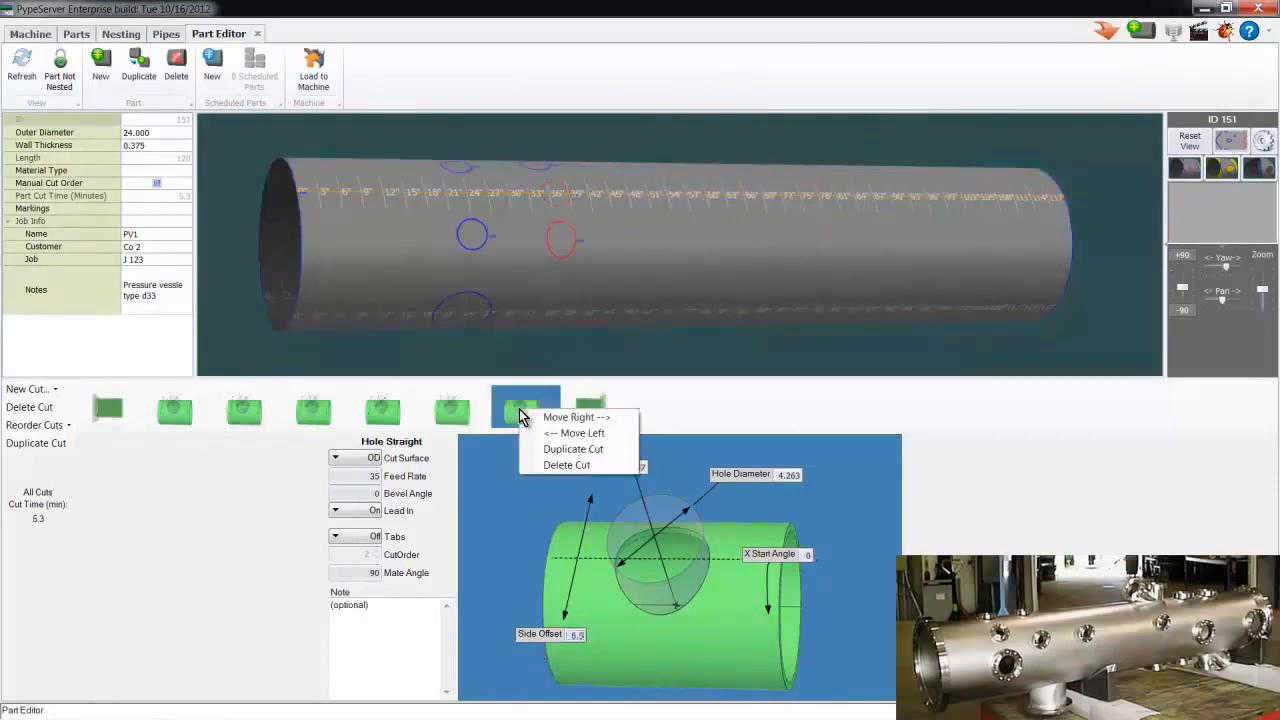
{"action": "left_click", "coordinate": [572, 448]}
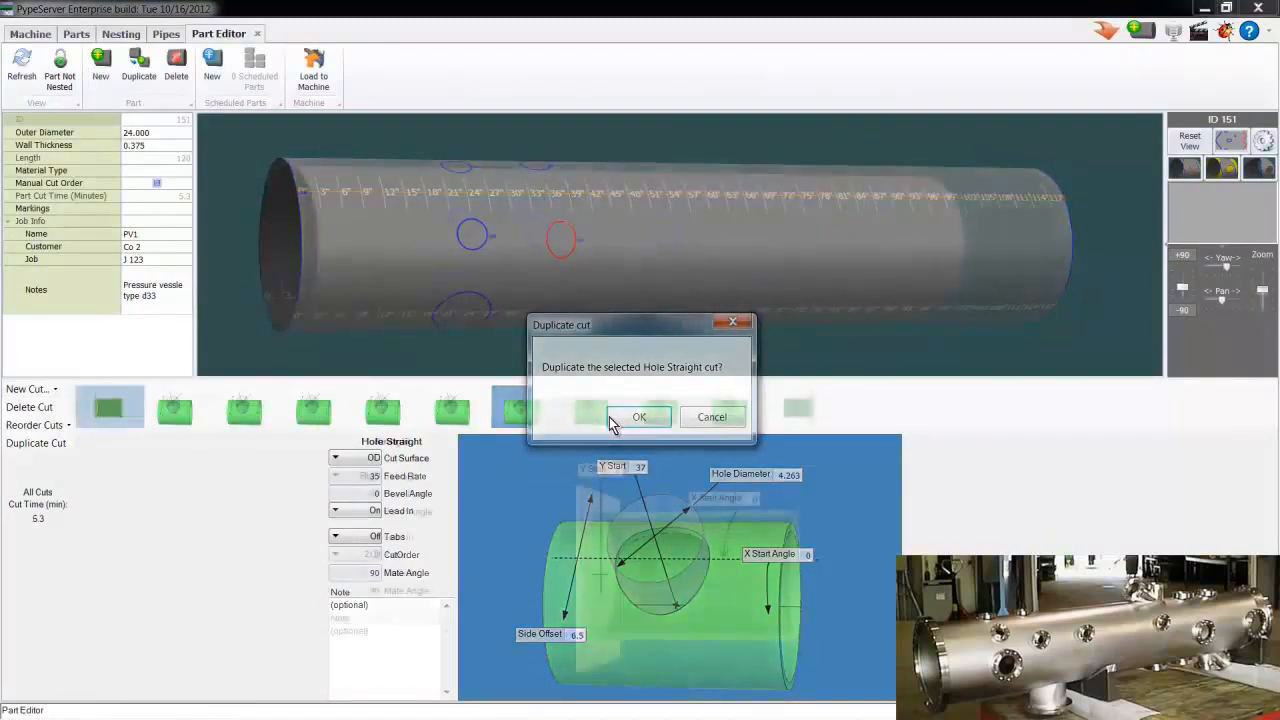
{"action": "left_click", "coordinate": [640, 418]}
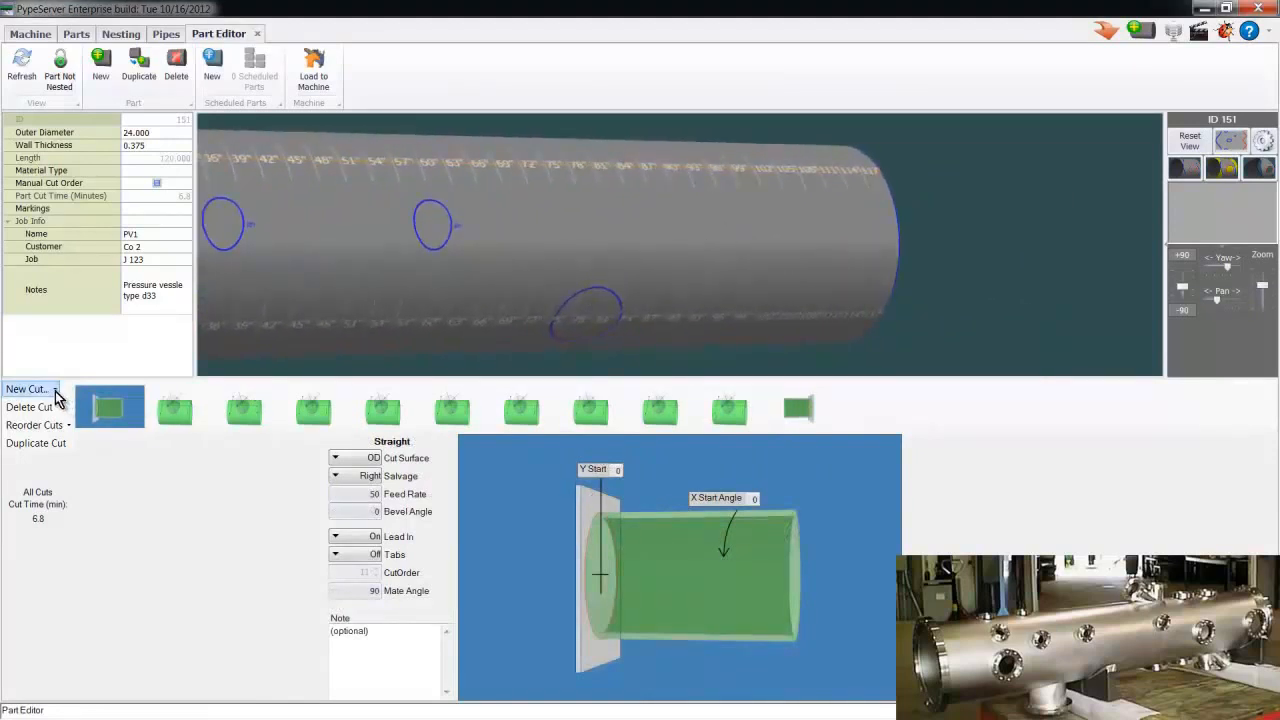
Add a lateral hole and larger straight holes along the pipe, checking them in 3D
{"action": "left_click", "coordinate": [180, 408]}
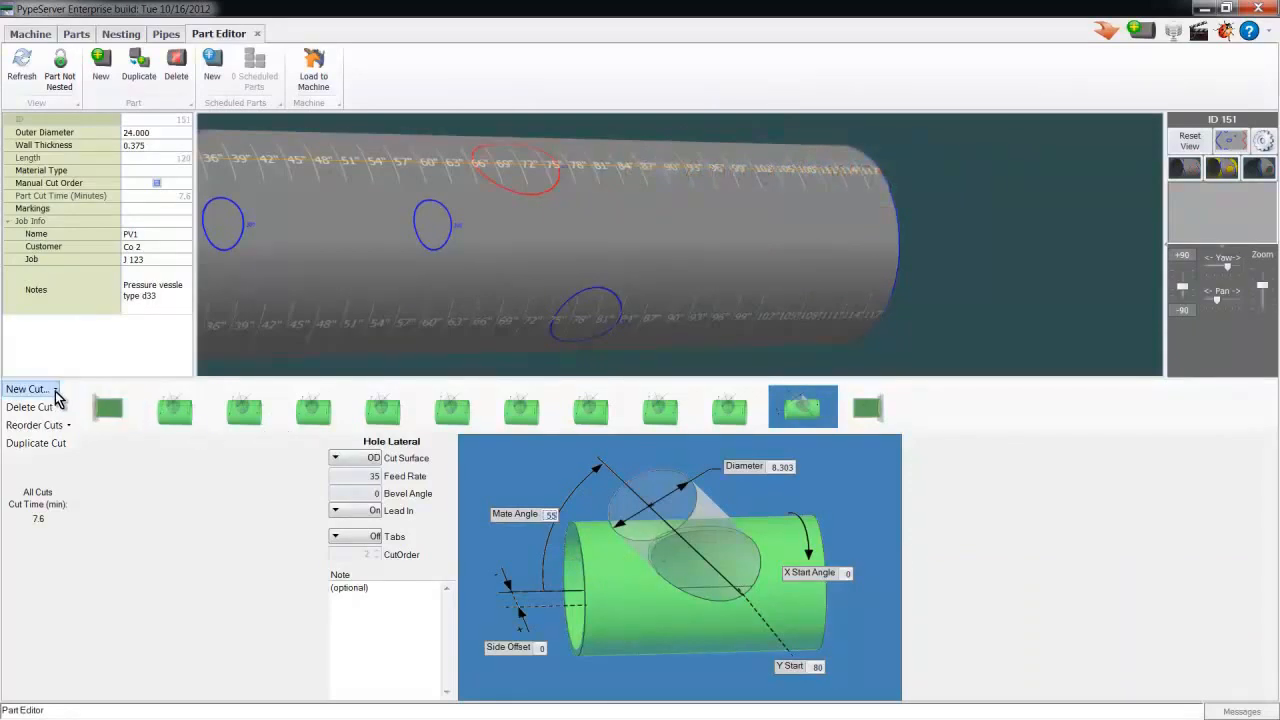
{"action": "left_click", "coordinate": [26, 388]}
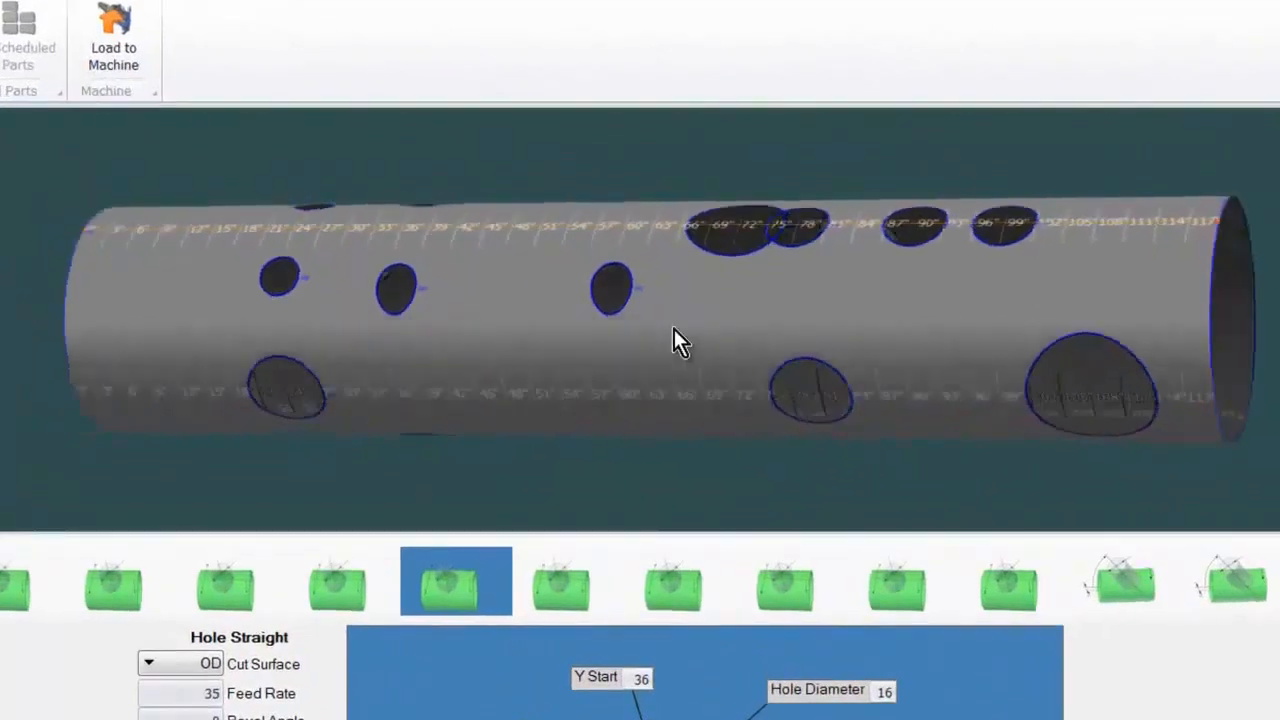
{"action": "left_click_drag", "start_coordinate": [680, 340], "coordinate": [808, 210]}
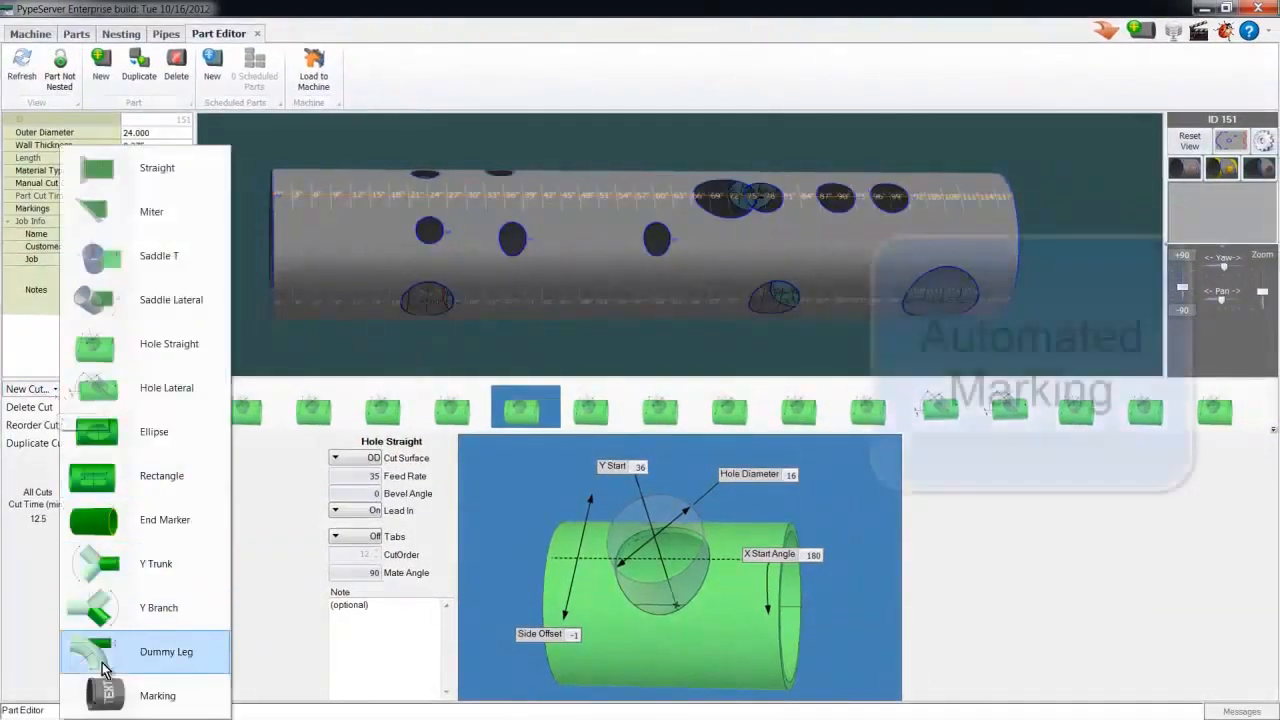
Add a marking reading PV 1 near the pipe's start and confirm its start angle
{"action": "left_click", "coordinate": [156, 696]}
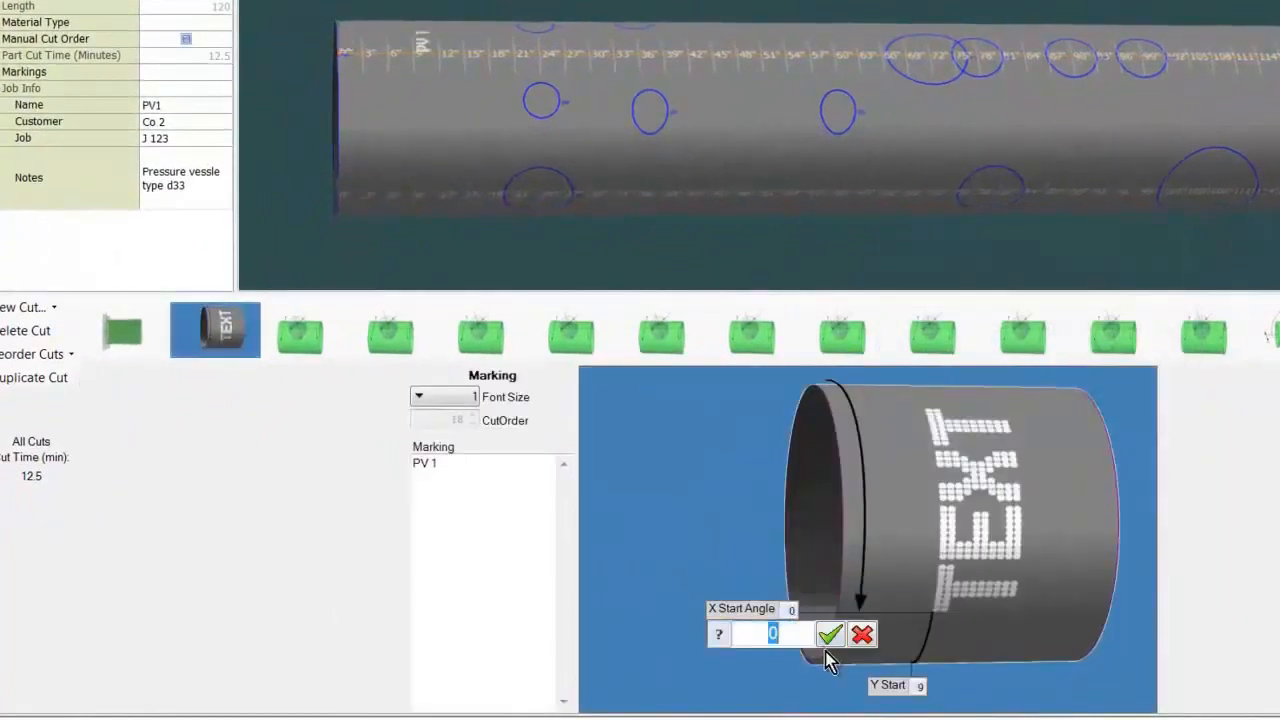
{"action": "left_click", "coordinate": [830, 634]}
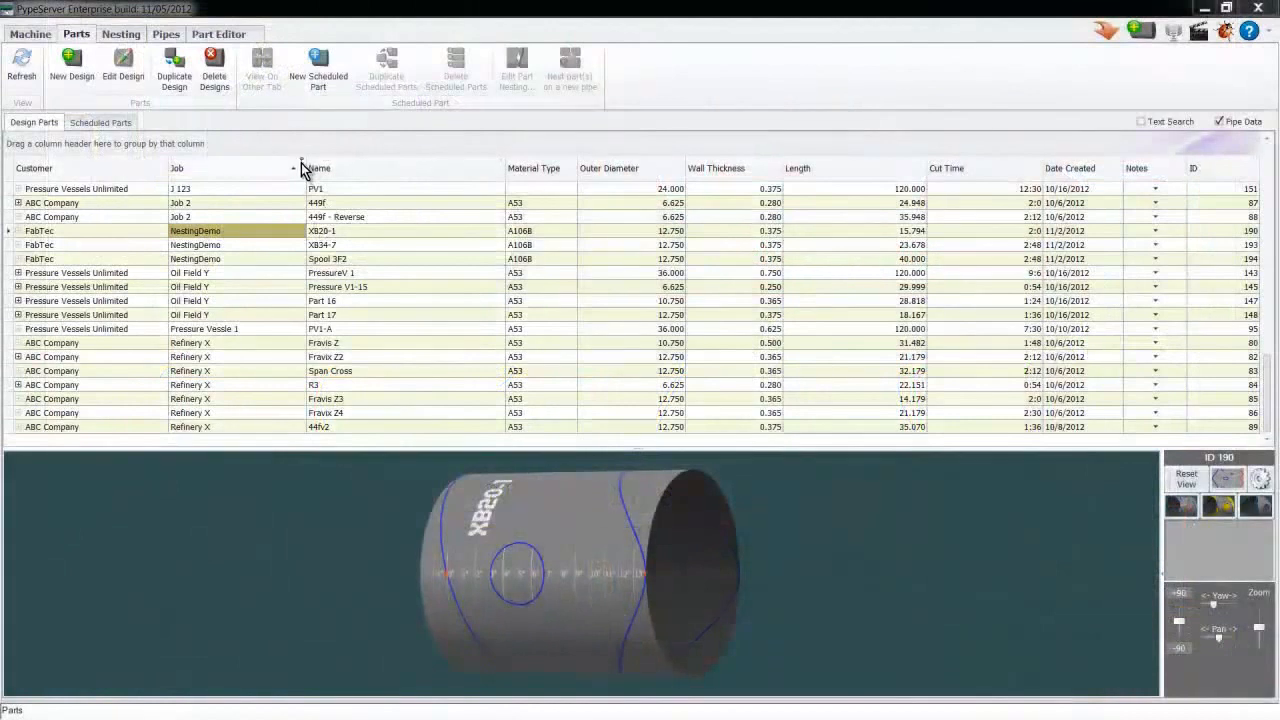
Filter the parts list to the NestingDemo job and select the XB20-1 design
{"action": "left_click", "coordinate": [294, 168]}
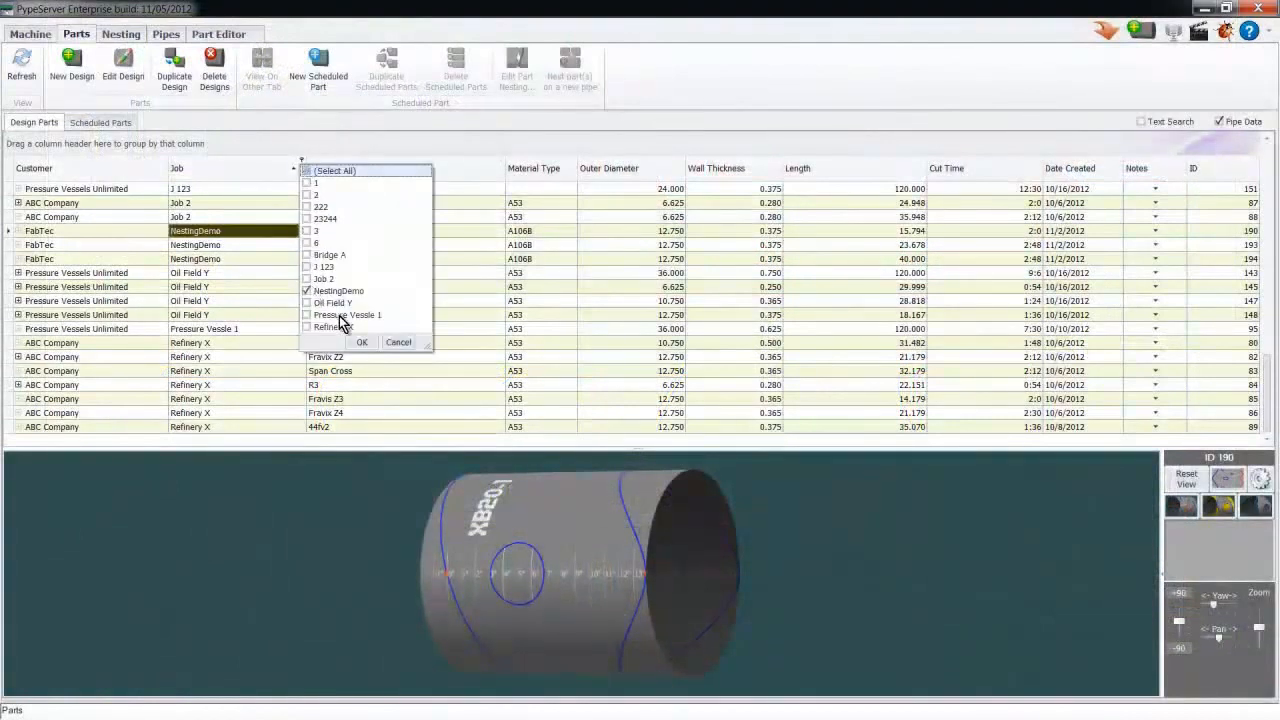
{"action": "left_click", "coordinate": [360, 342]}
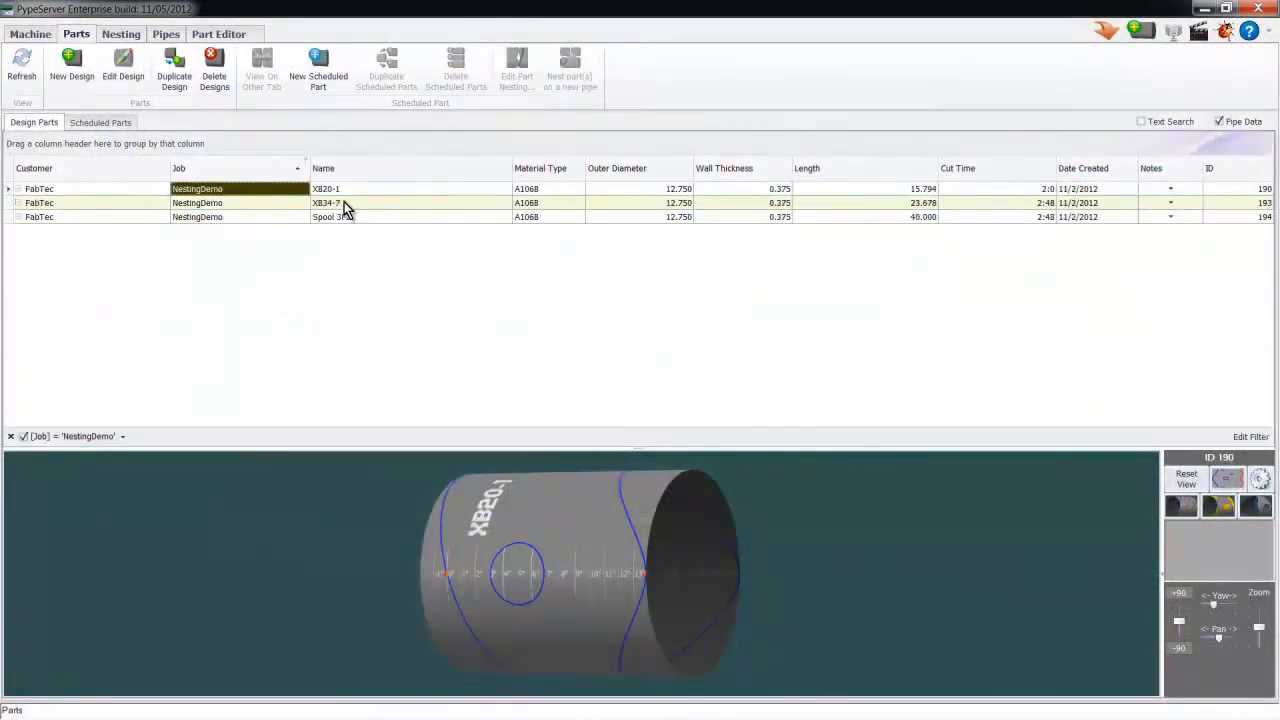
{"action": "left_click", "coordinate": [344, 204]}
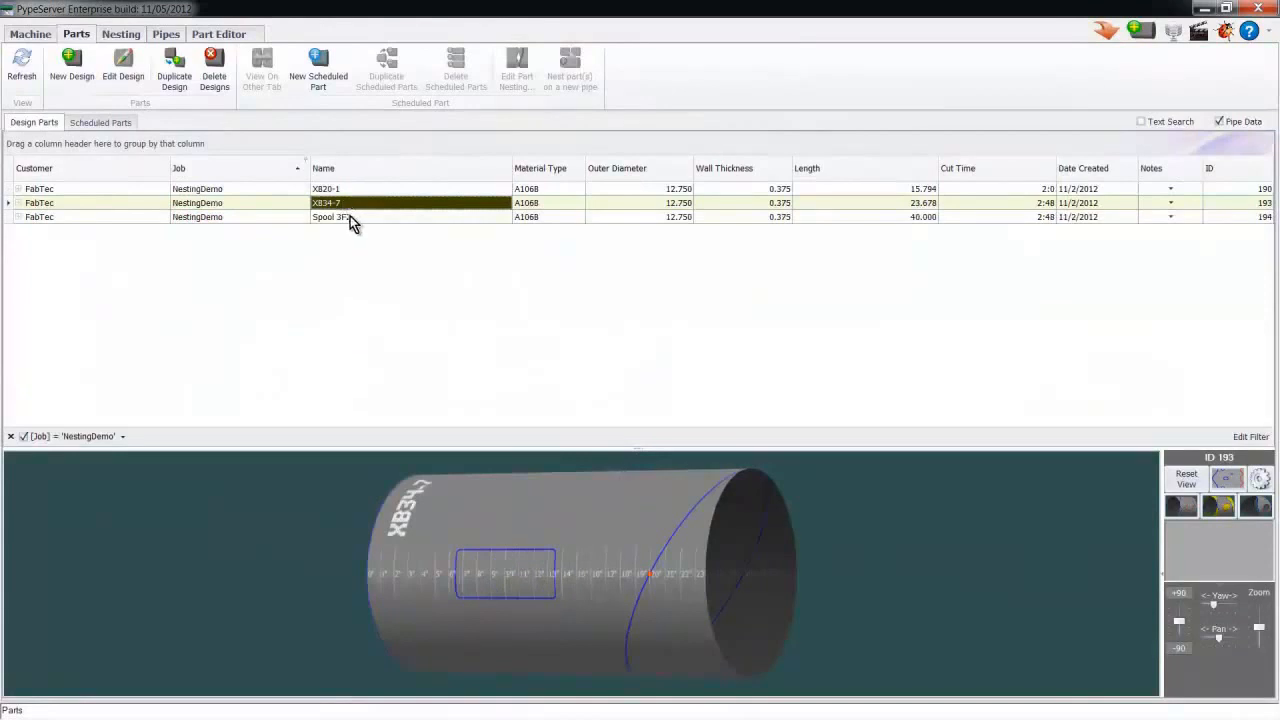
{"action": "left_click", "coordinate": [330, 216]}
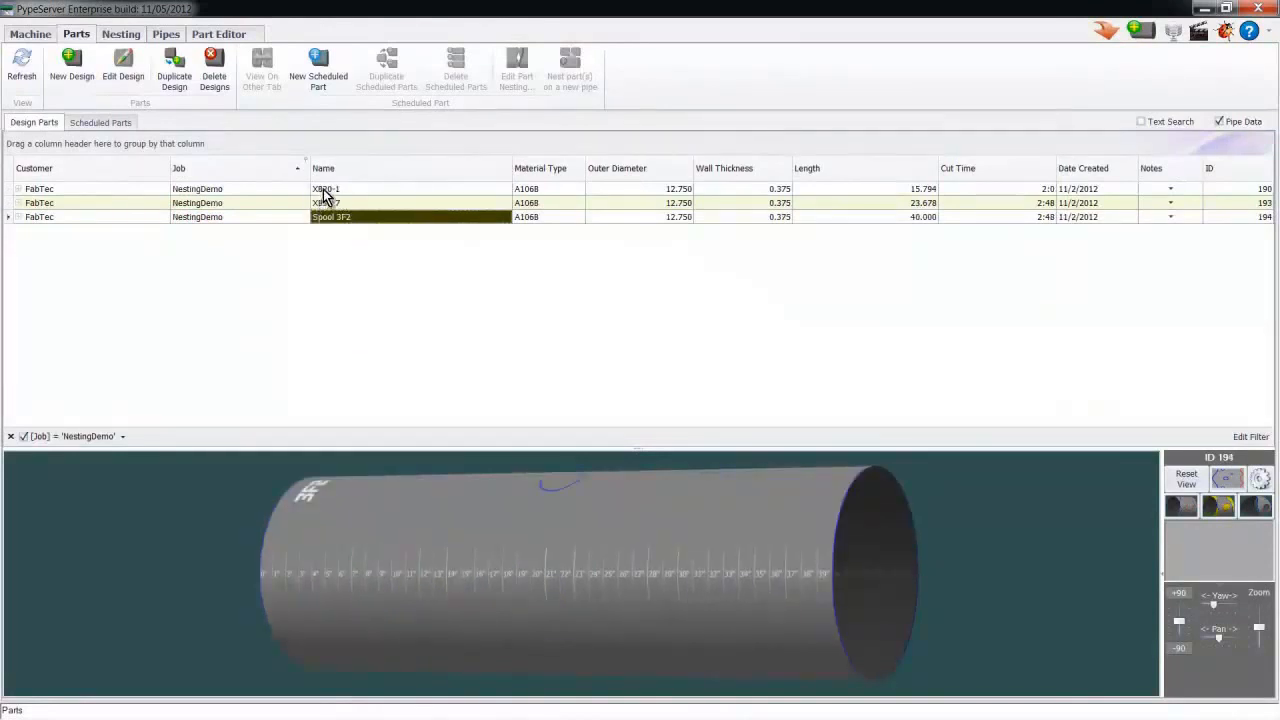
{"action": "left_click", "coordinate": [324, 188]}
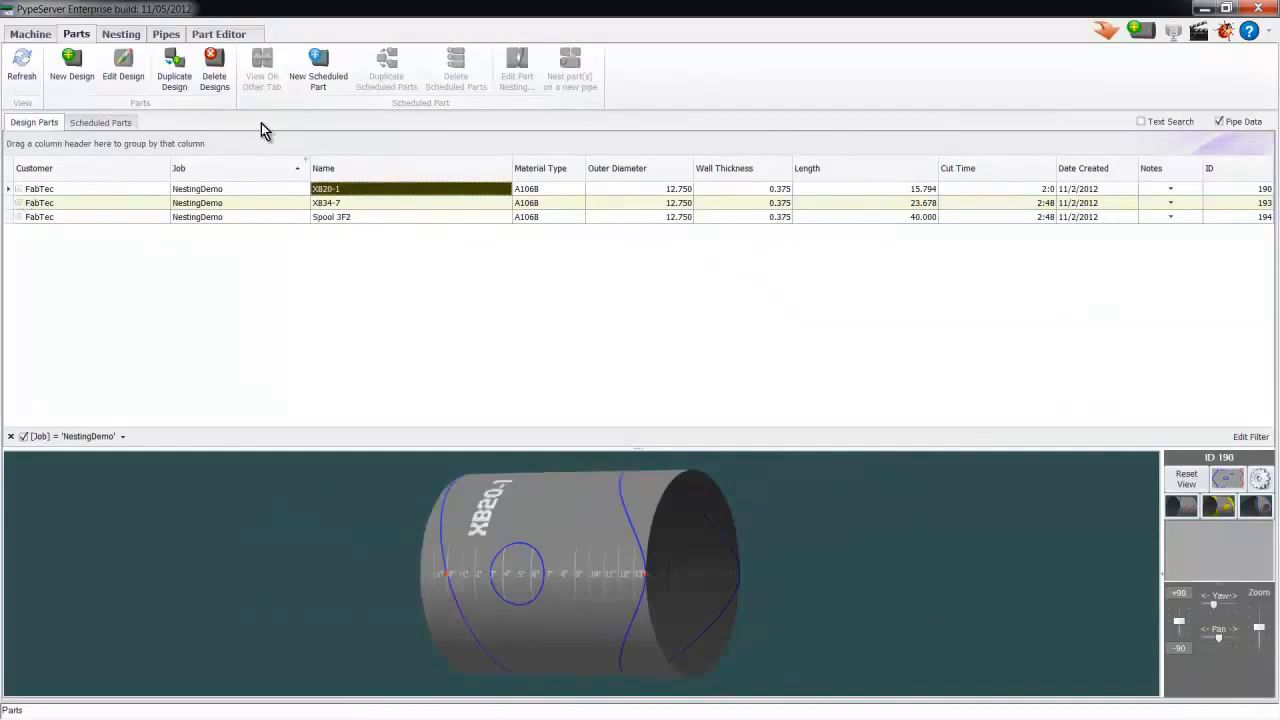
Create scheduled copies of the XB20-1 design
{"action": "left_click", "coordinate": [318, 64]}
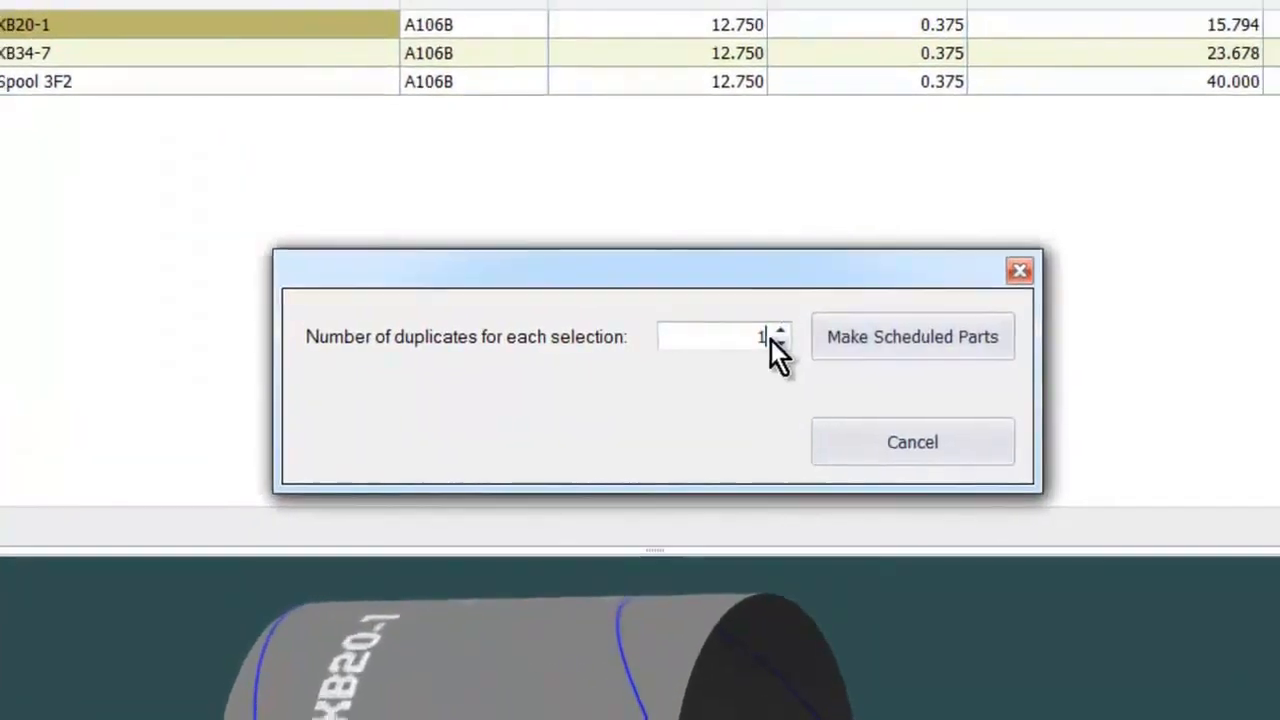
{"action": "left_click", "coordinate": [912, 336]}
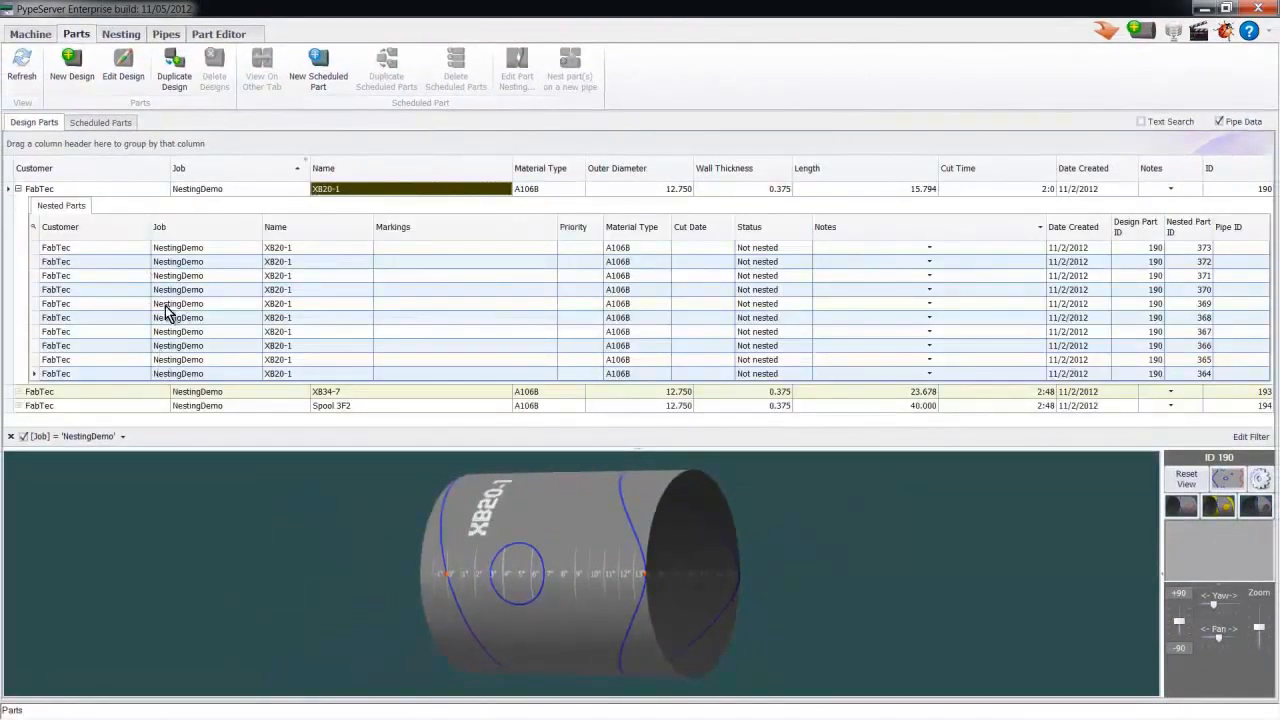
{"action": "left_click", "coordinate": [8, 188]}
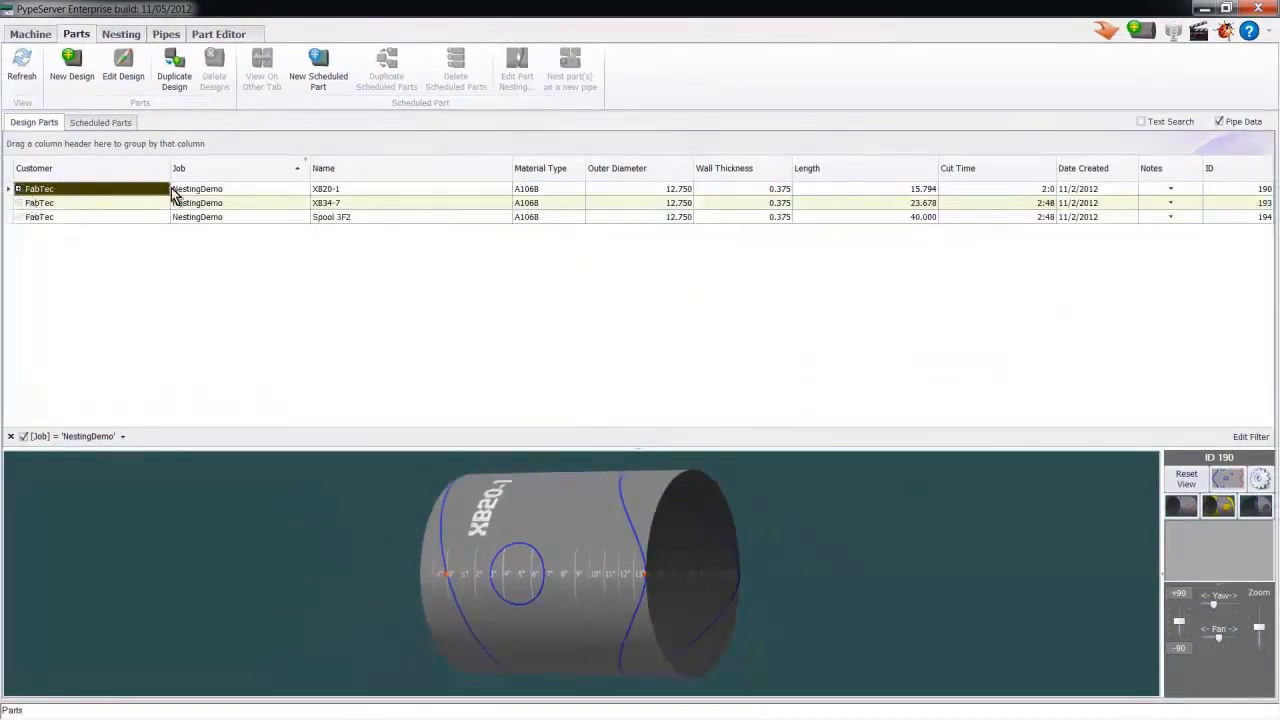
Create five scheduled copies of the XB34-7 design
{"action": "left_click", "coordinate": [318, 64]}
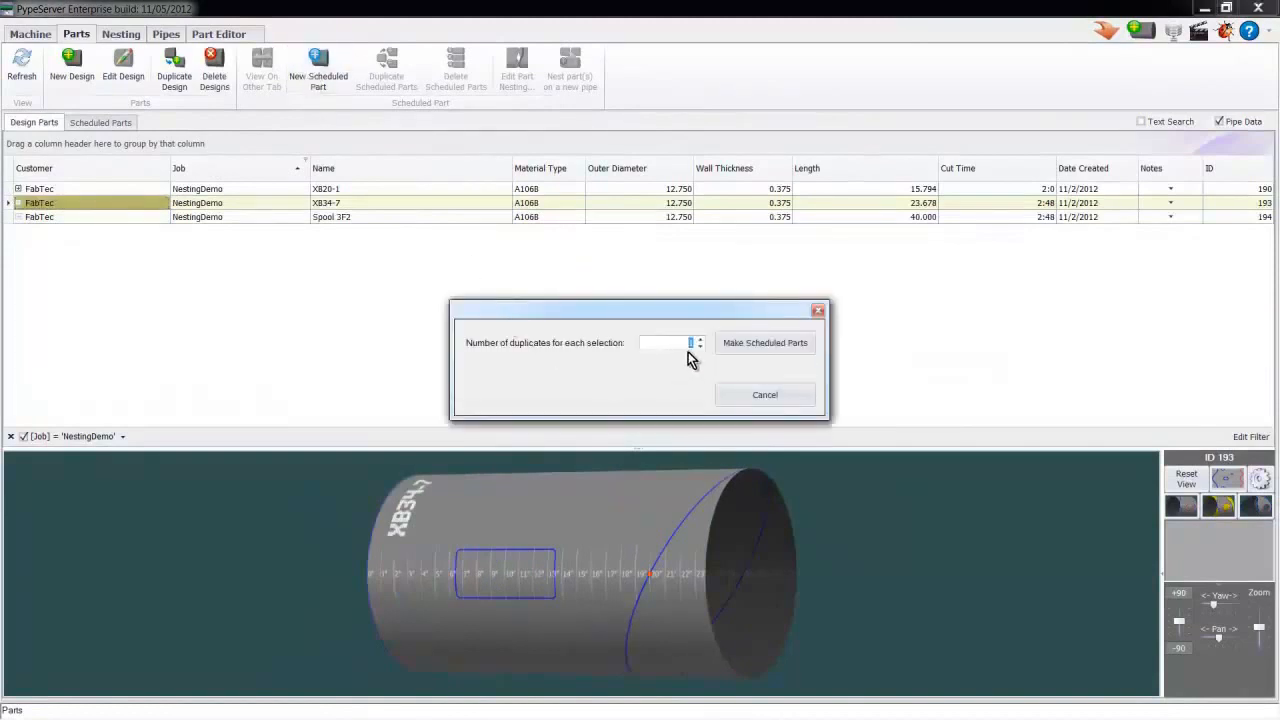
{"action": "left_click", "coordinate": [764, 342]}
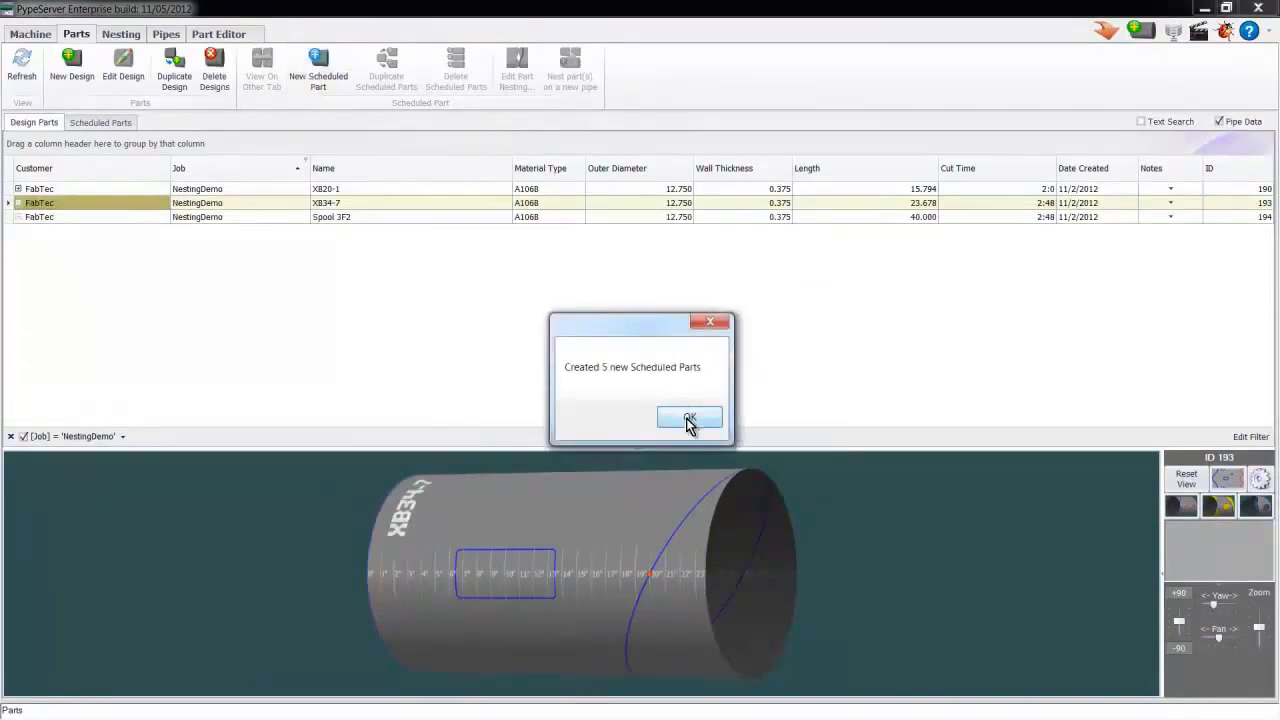
{"action": "left_click", "coordinate": [688, 418]}
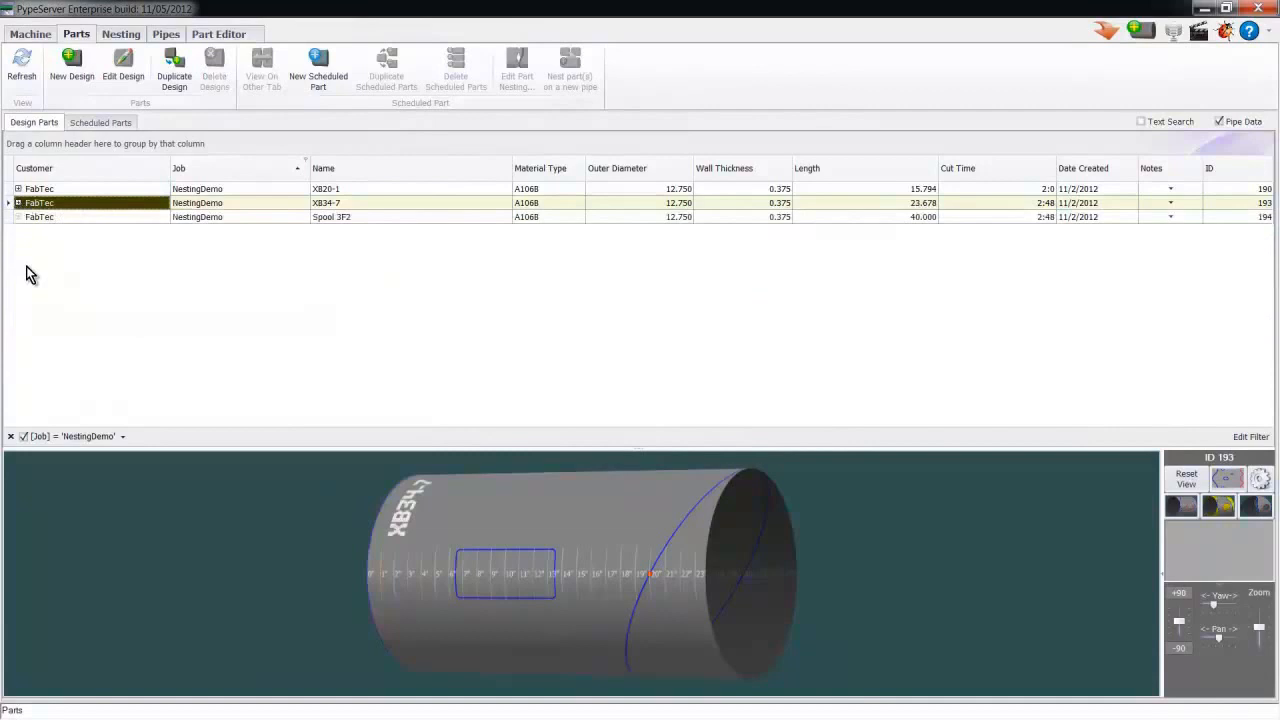
Create one scheduled part from the Spool 3F2 design
{"action": "left_click", "coordinate": [40, 216]}
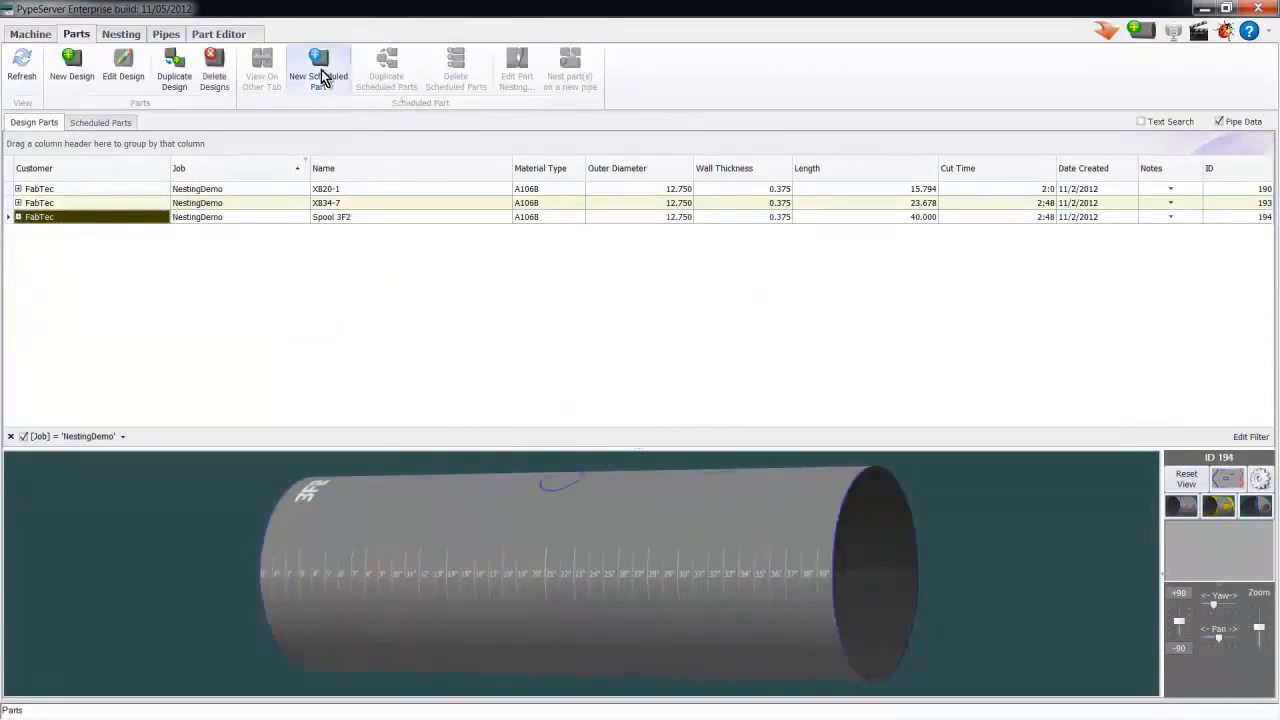
{"action": "left_click", "coordinate": [318, 70]}
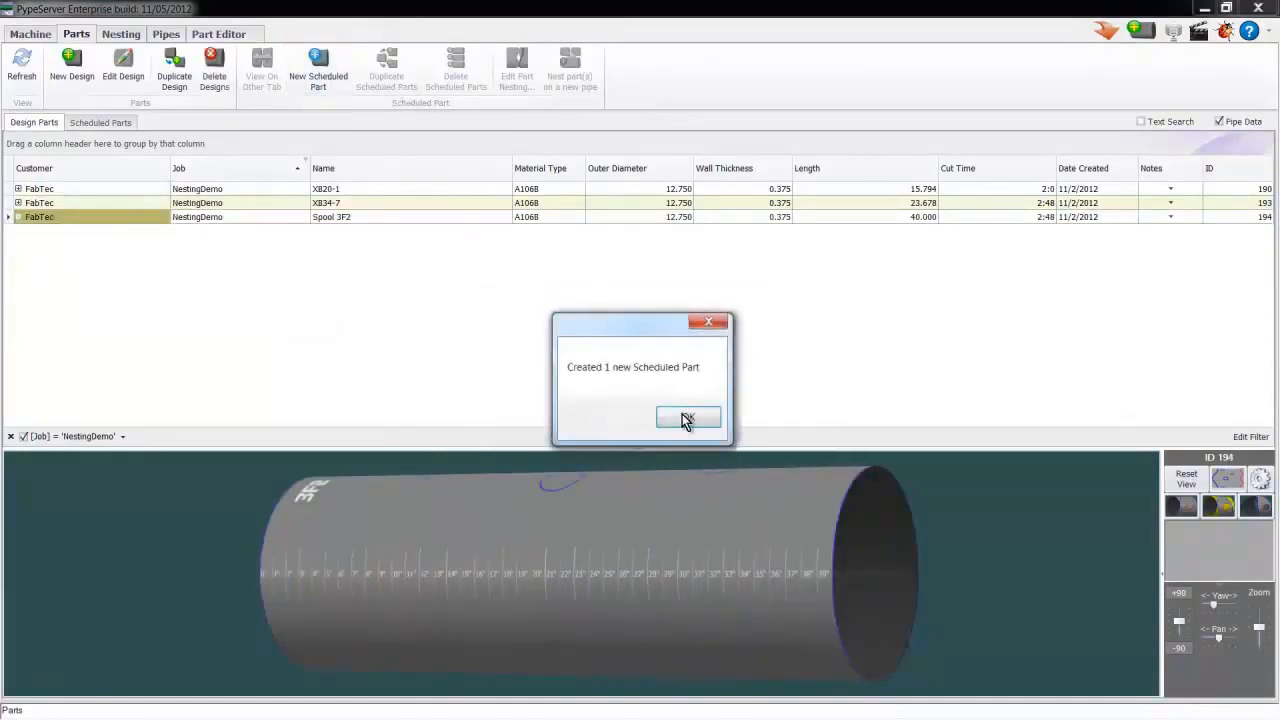
{"action": "left_click", "coordinate": [688, 418]}
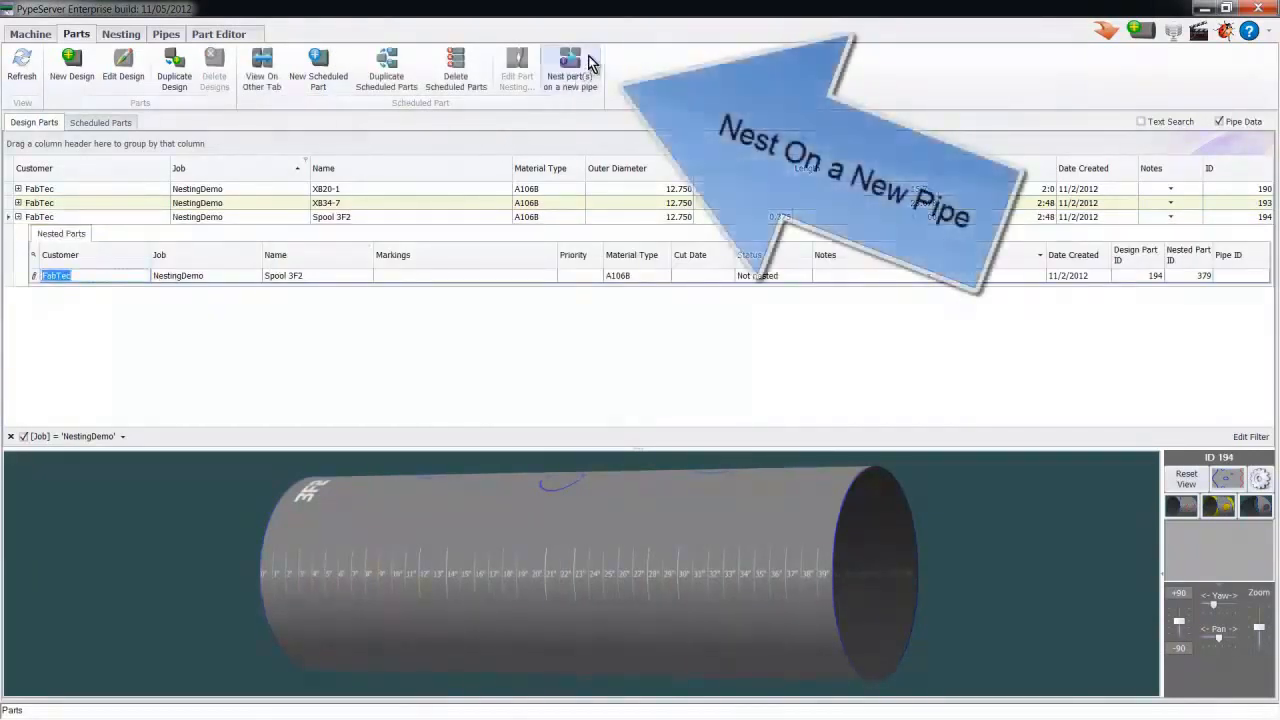
Nest Spool 3F2 on a new 258-inch pipe of 24 diameter
{"action": "left_click", "coordinate": [570, 64]}
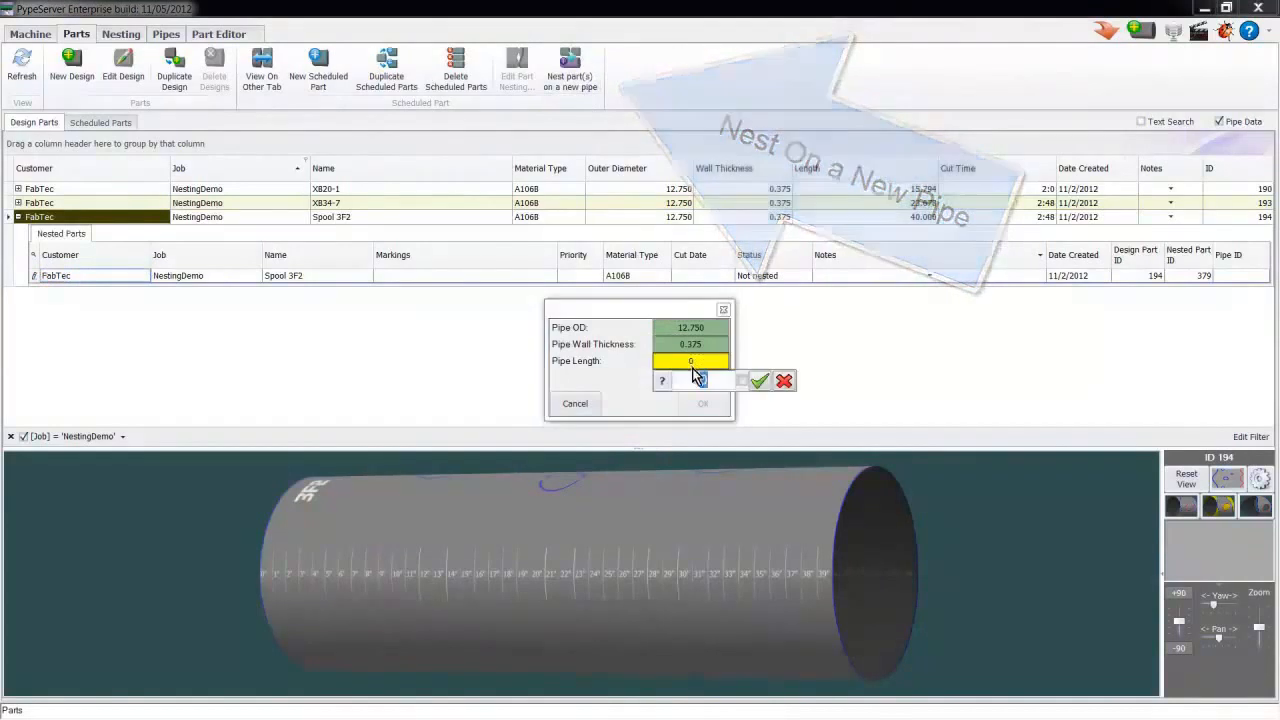
{"action": "type", "text": "24"}
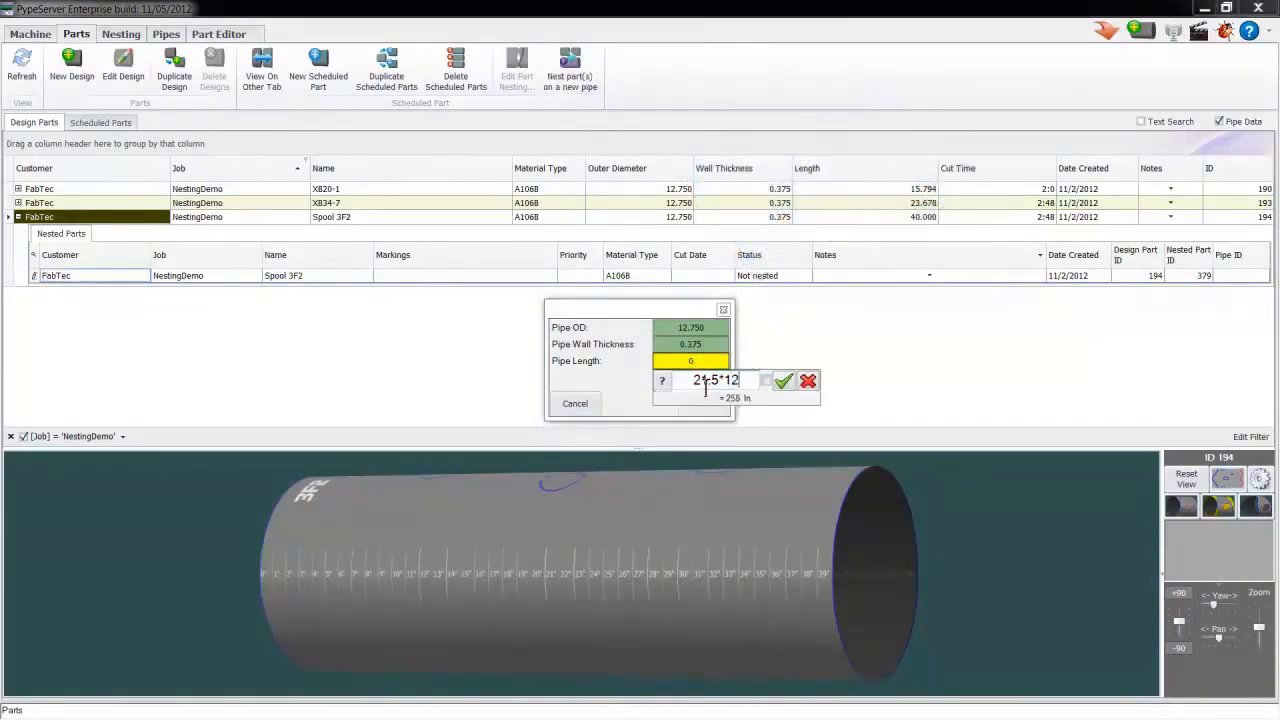
{"action": "left_click", "coordinate": [784, 380]}
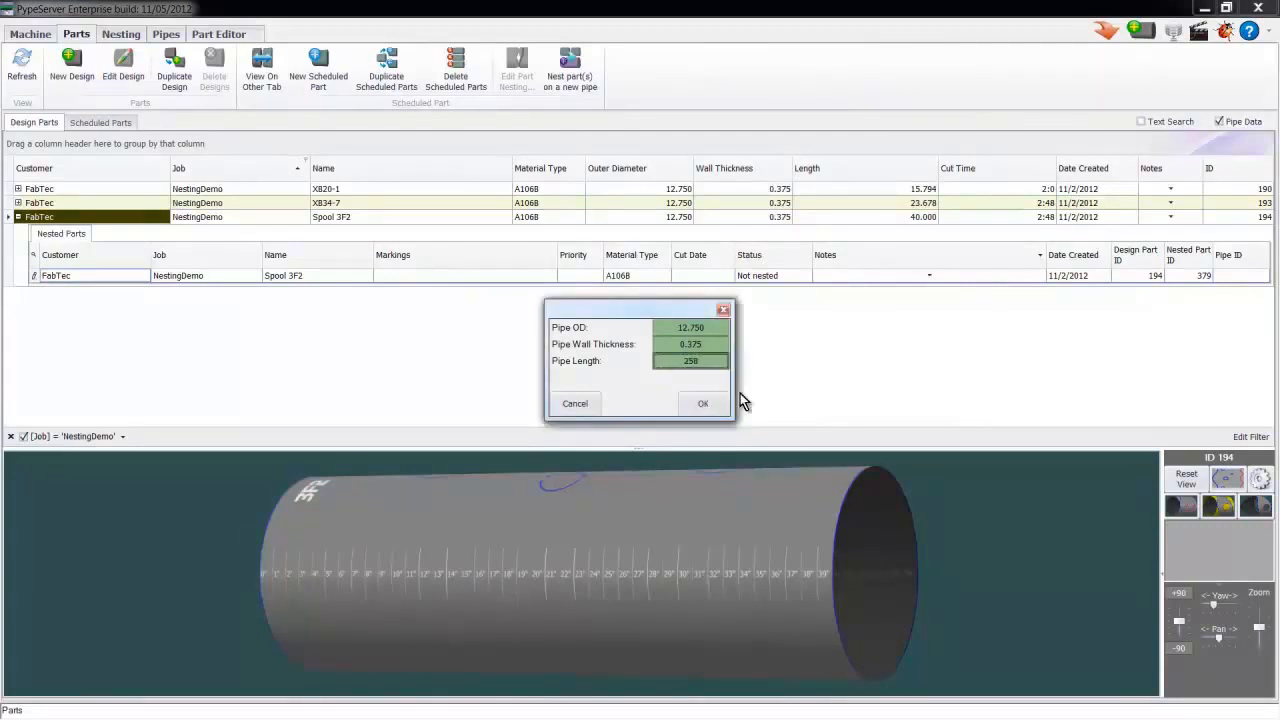
{"action": "left_click", "coordinate": [702, 404]}
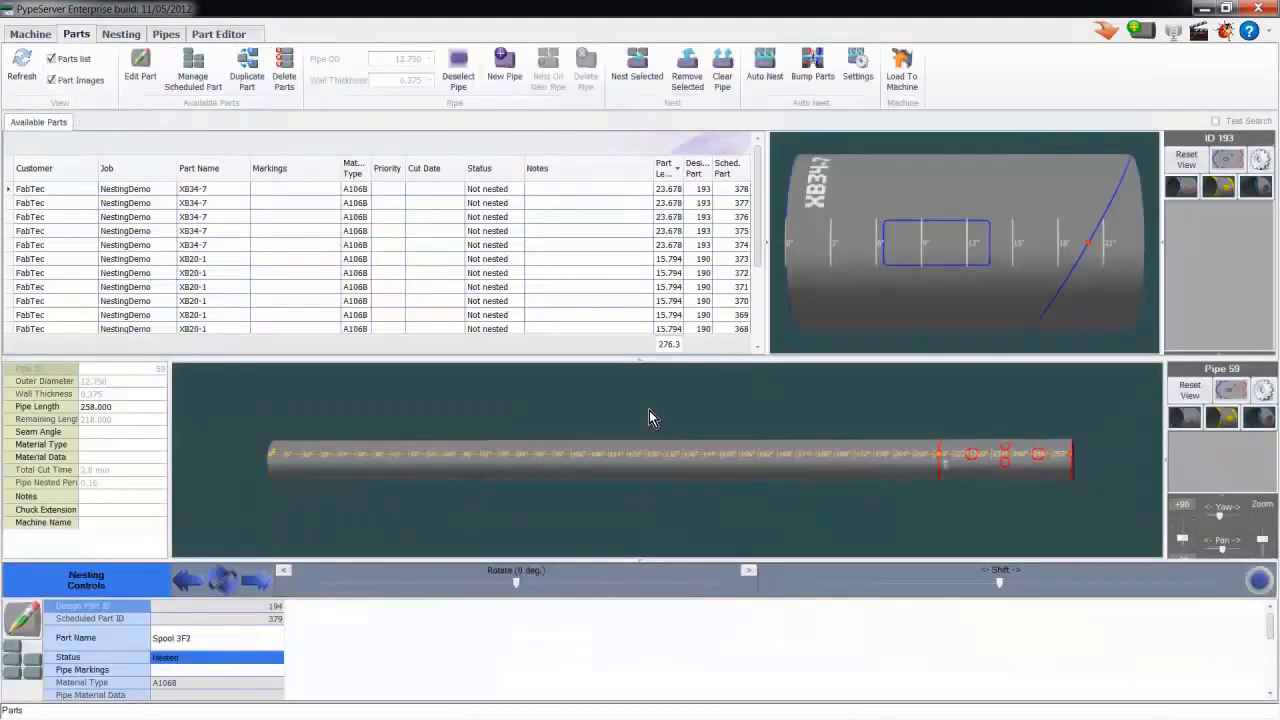
Show the nesting workspace with Spool 3F2 on the new pipe and the scheduled parts list
{"action": "left_click", "coordinate": [120, 34]}
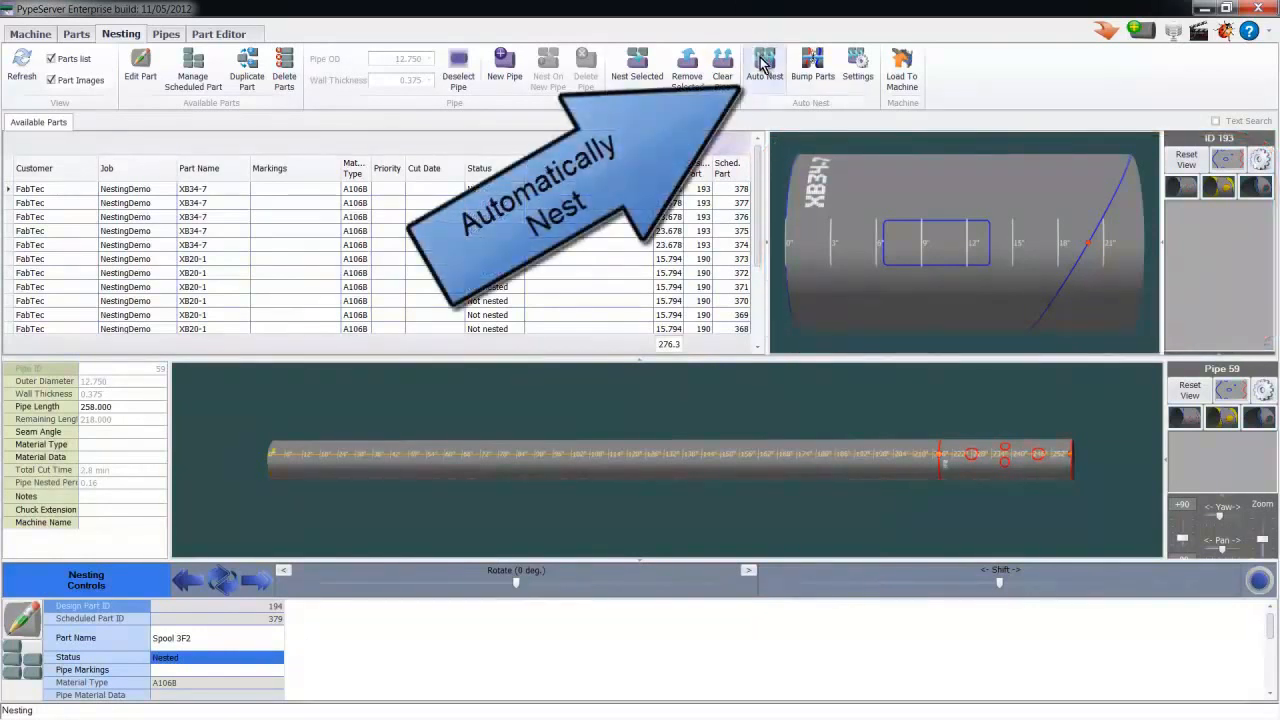
Auto-nest the XB20-1 and XB34-7 parts onto the pipe, leaving about 13.9 inches
{"action": "left_click", "coordinate": [764, 68]}
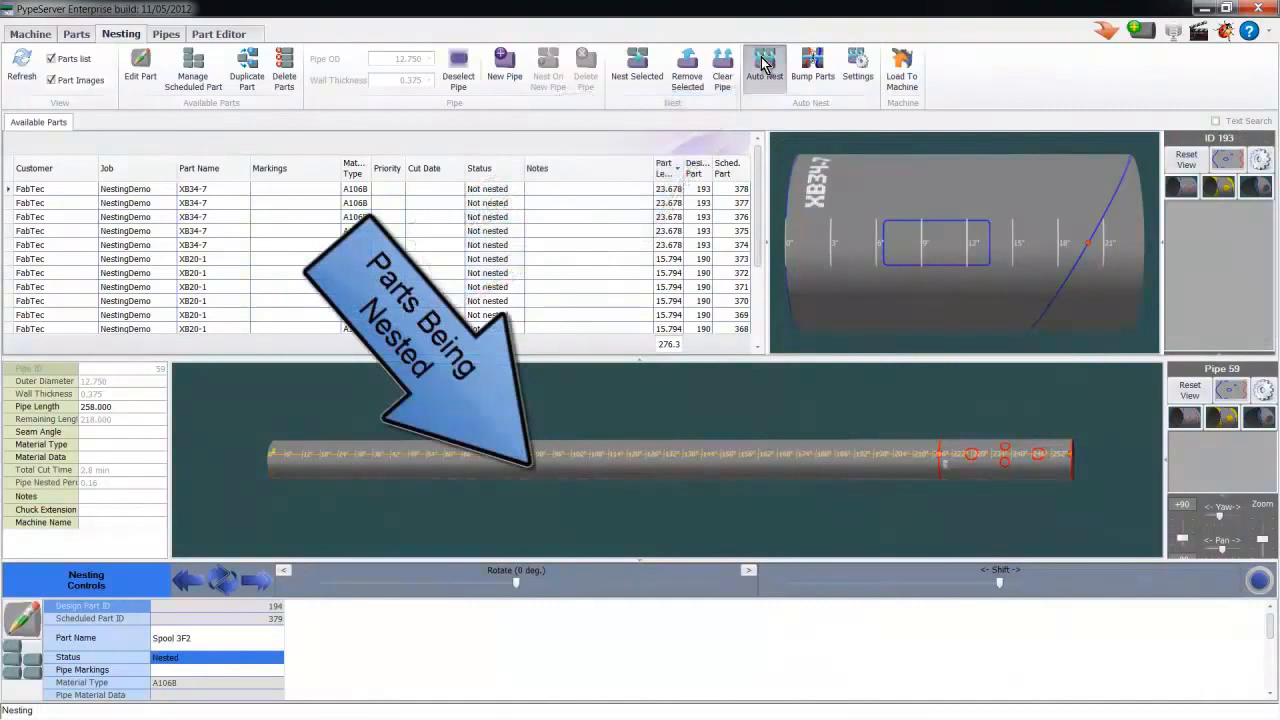
{"action": "left_click", "coordinate": [764, 68]}
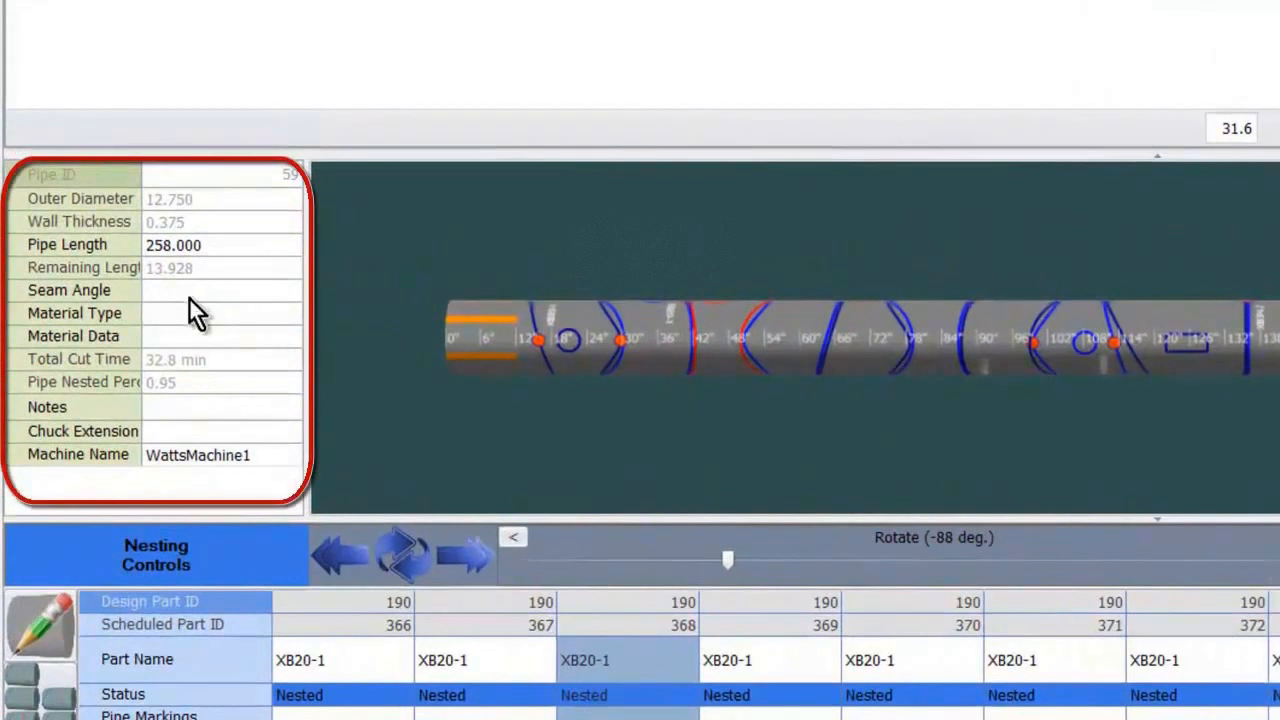
Enter Material Type A106B and Material Data 'Supplier 2, Order 605' in the pipe properties grid
{"action": "left_click", "coordinate": [222, 312]}
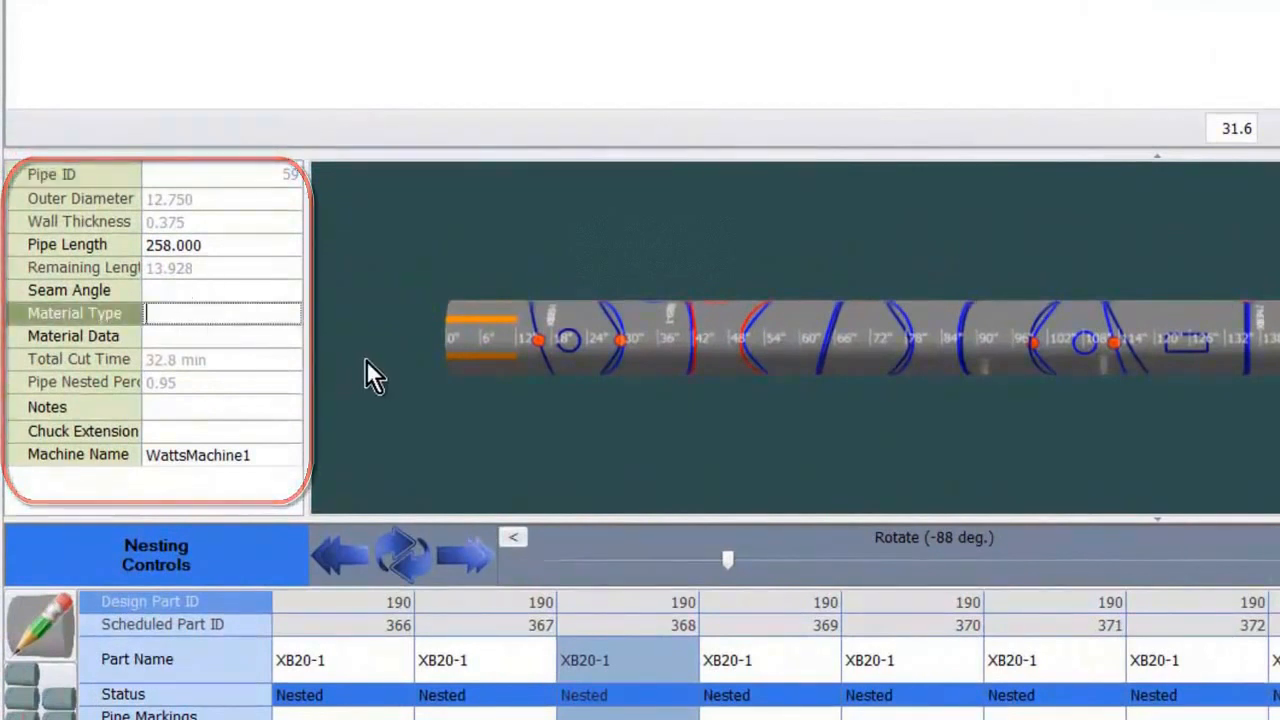
{"action": "type", "text": "A106B"}
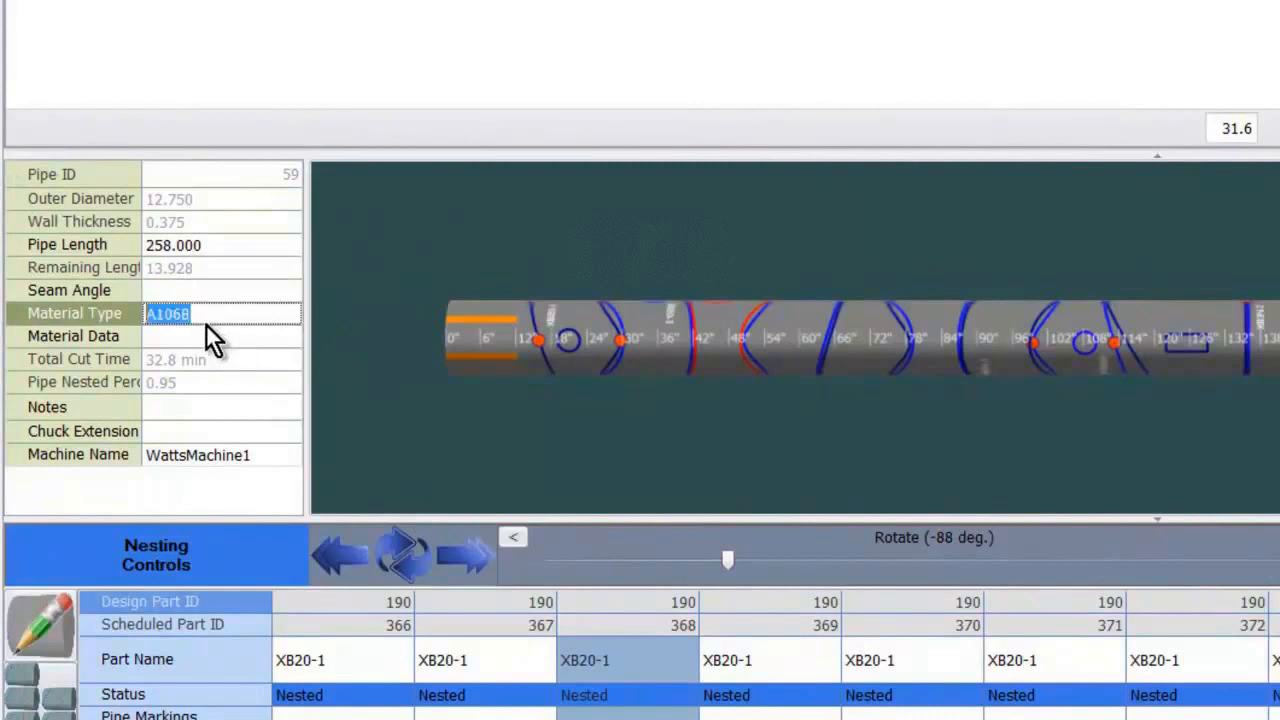
{"action": "type", "text": "Supplier 2"}
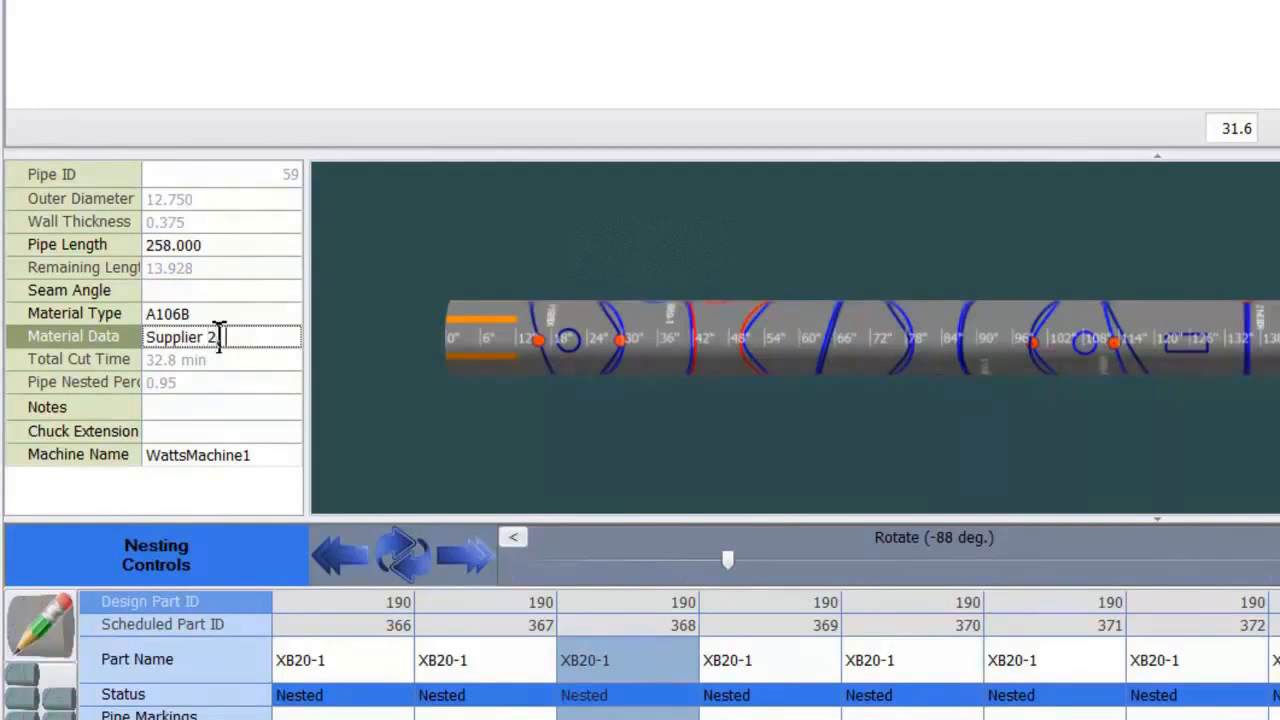
{"action": "type", "text": "Order"}
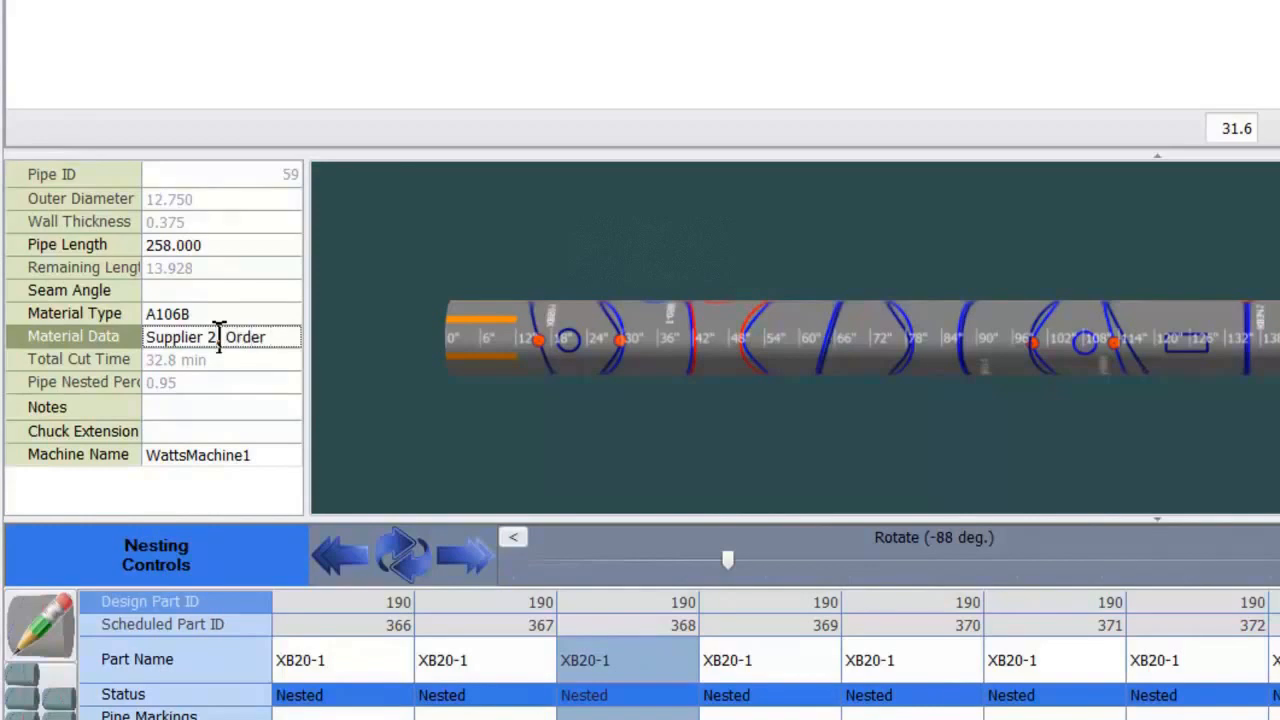
{"action": "type", "text": "605"}
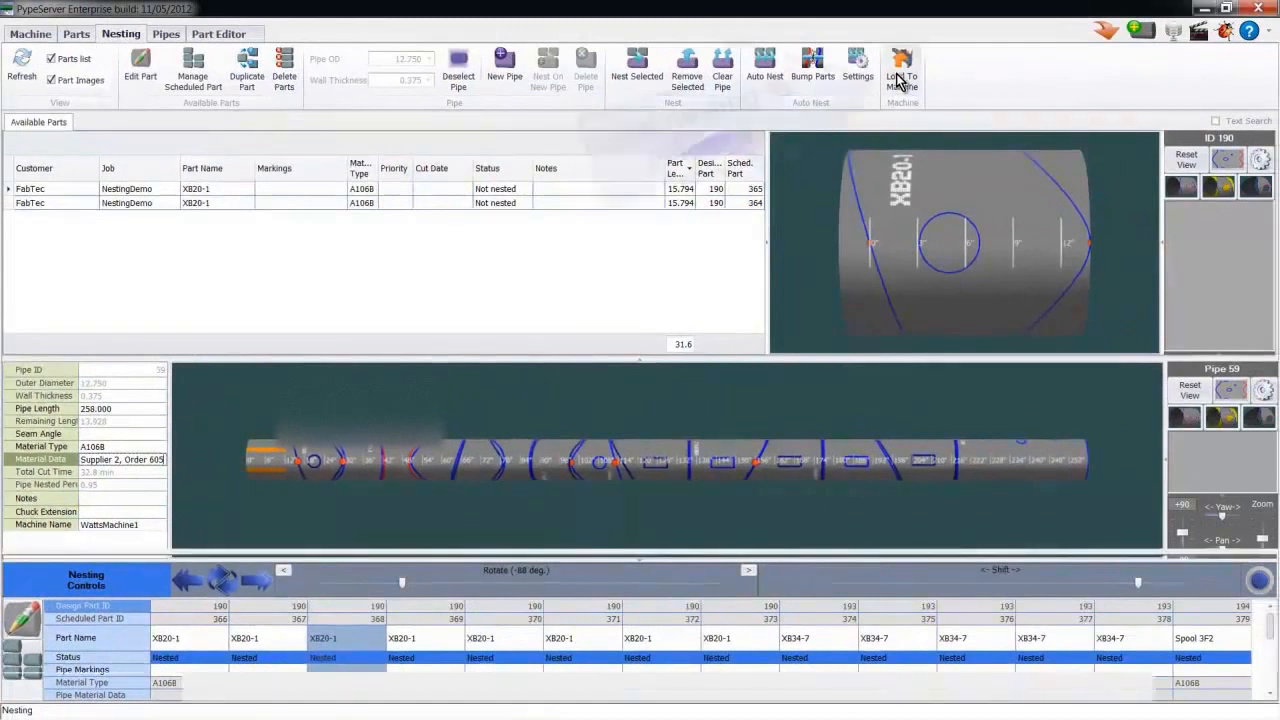
Set Spool 3F2's status to Cut in Nesting Controls
{"action": "left_click", "coordinate": [900, 70]}
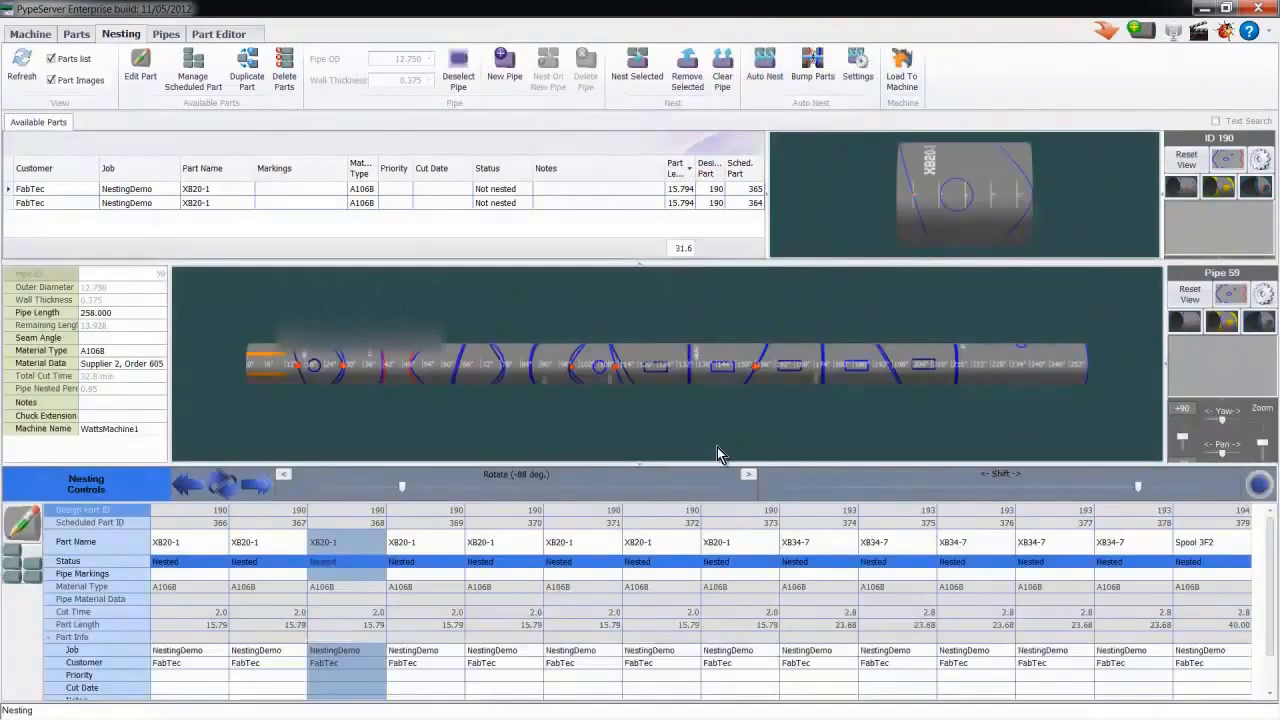
{"action": "left_click", "coordinate": [1244, 560]}
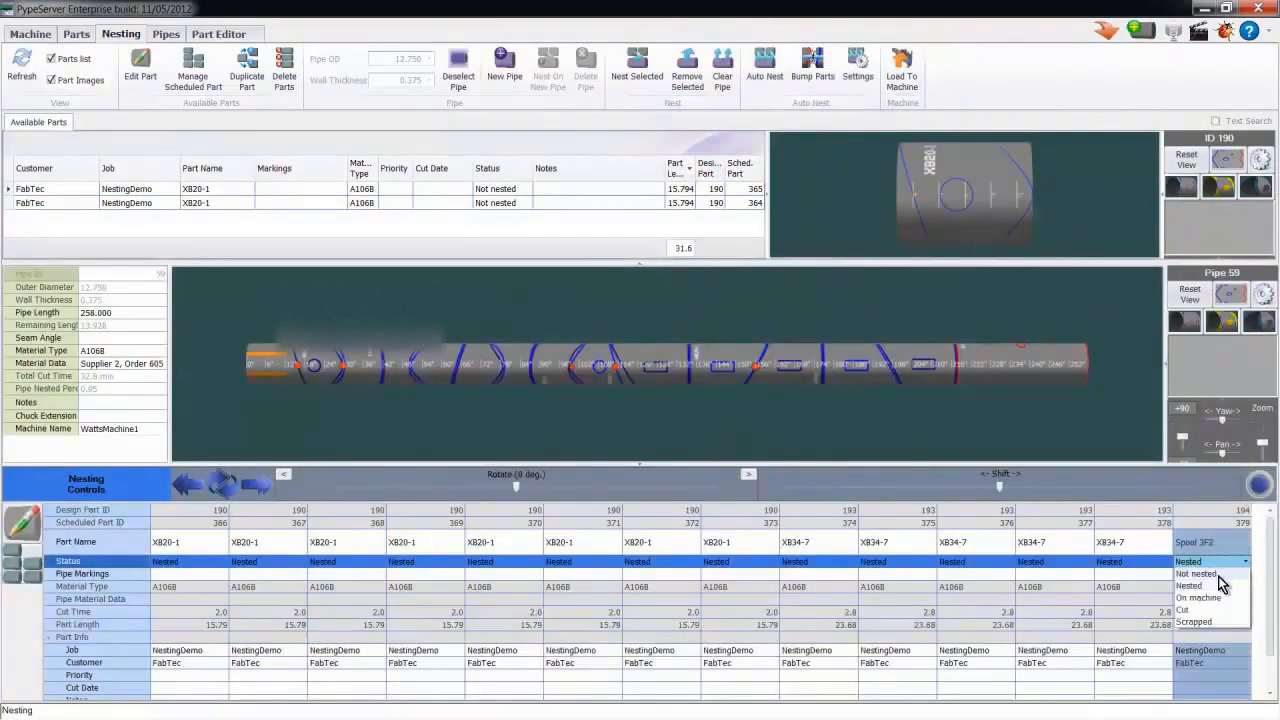
{"action": "left_click", "coordinate": [1184, 608]}
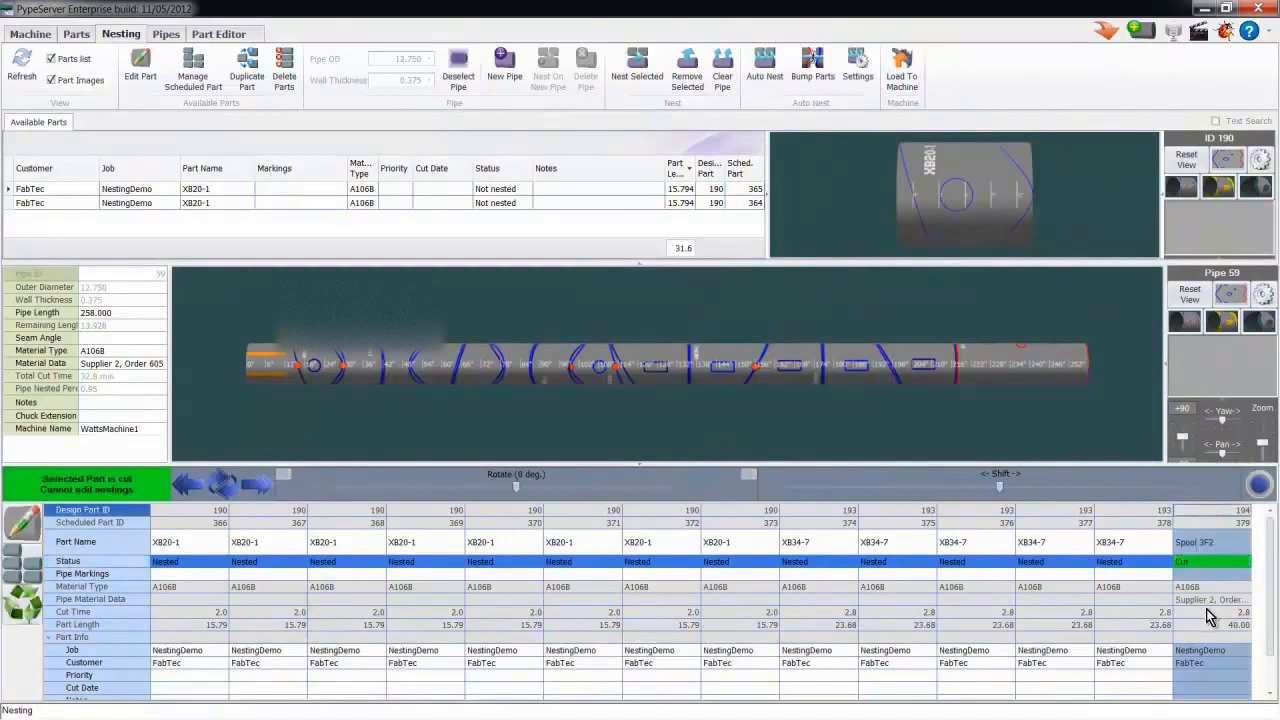